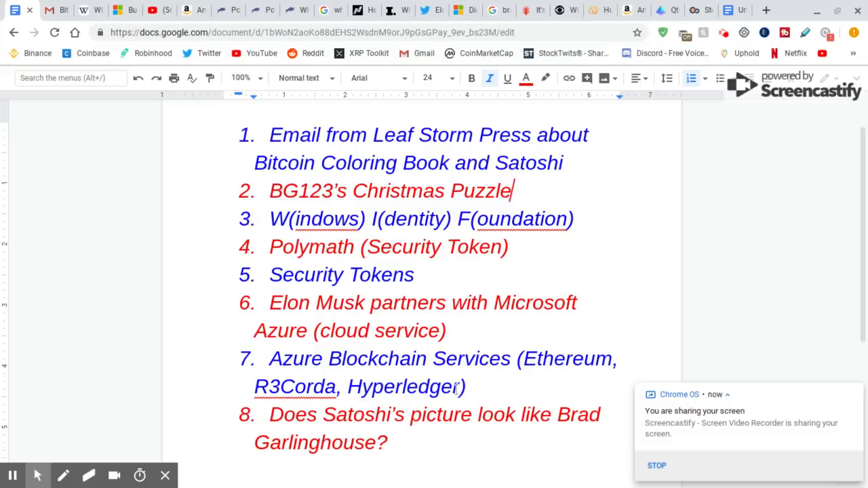
Scroll down the numbered agenda of topics in Google Docs.
scroll("down", 3)
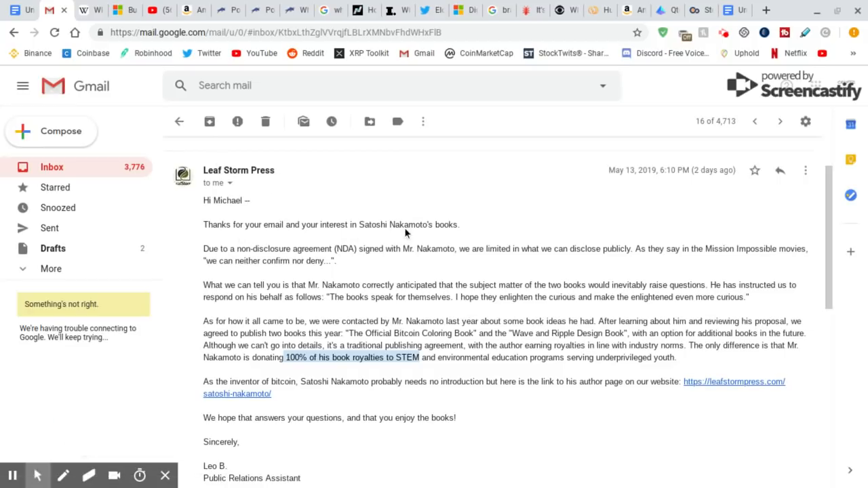
mouse_move(296, 247)
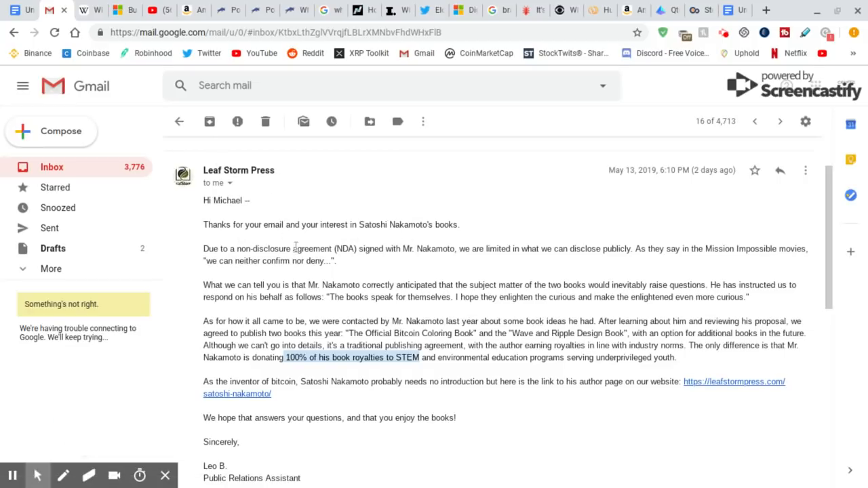
double_click(345, 250)
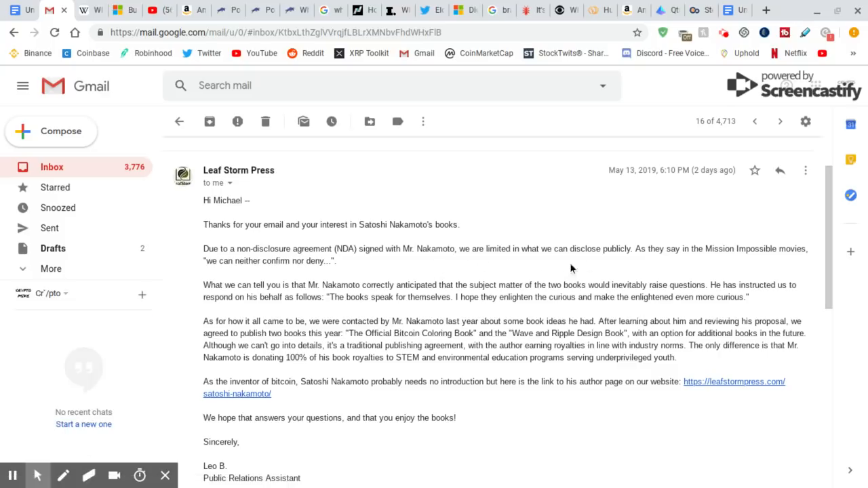
mouse_move(732, 255)
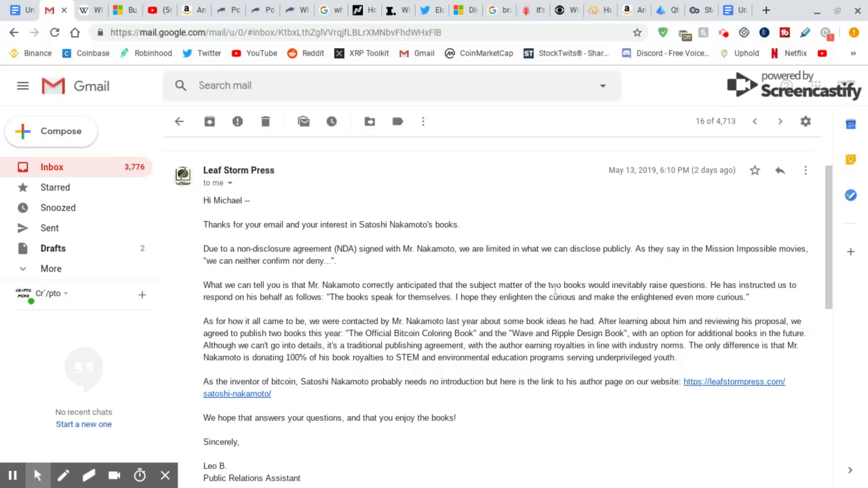
mouse_move(658, 286)
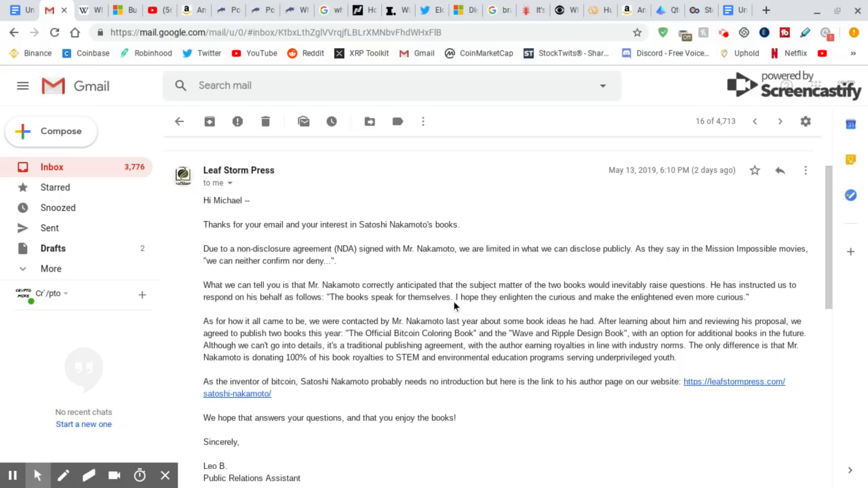
mouse_move(573, 316)
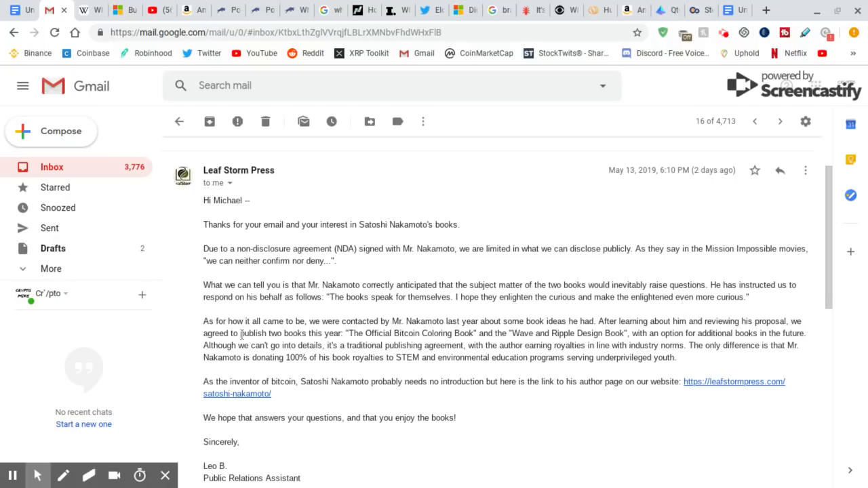
mouse_move(320, 332)
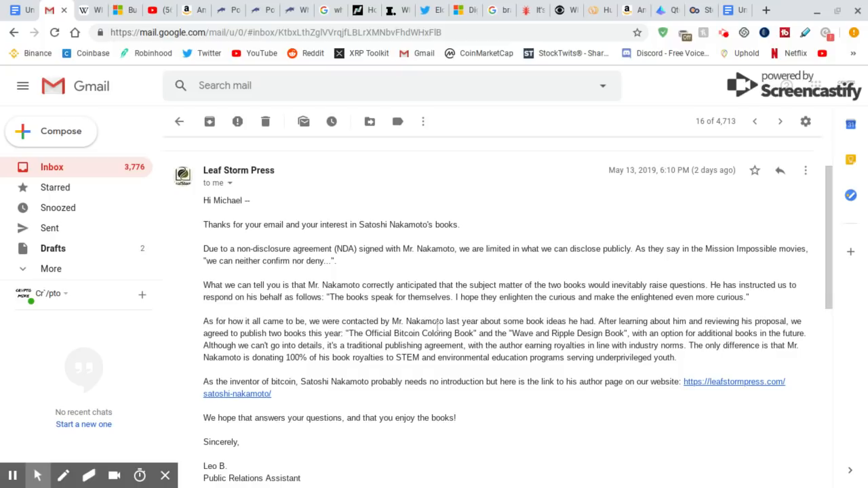
mouse_move(558, 324)
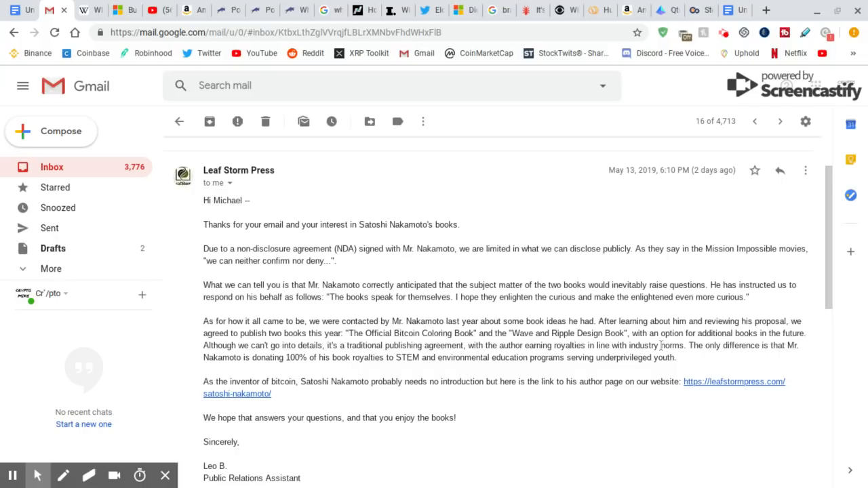
mouse_move(216, 373)
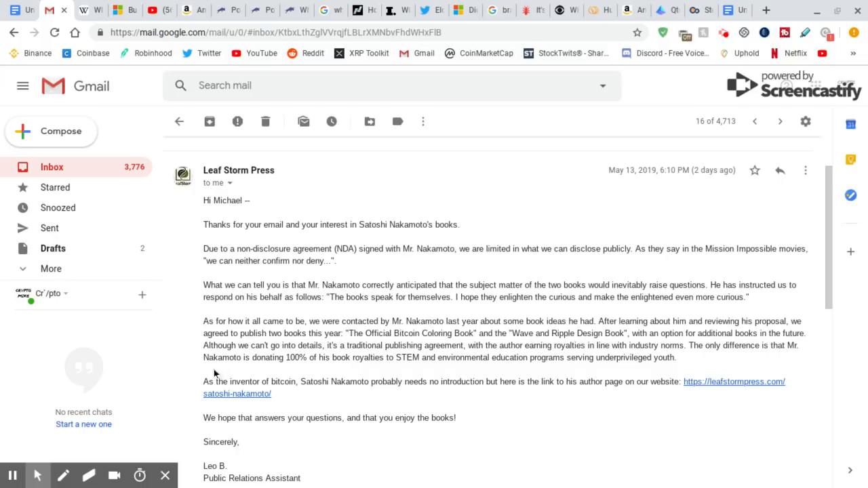
mouse_move(298, 370)
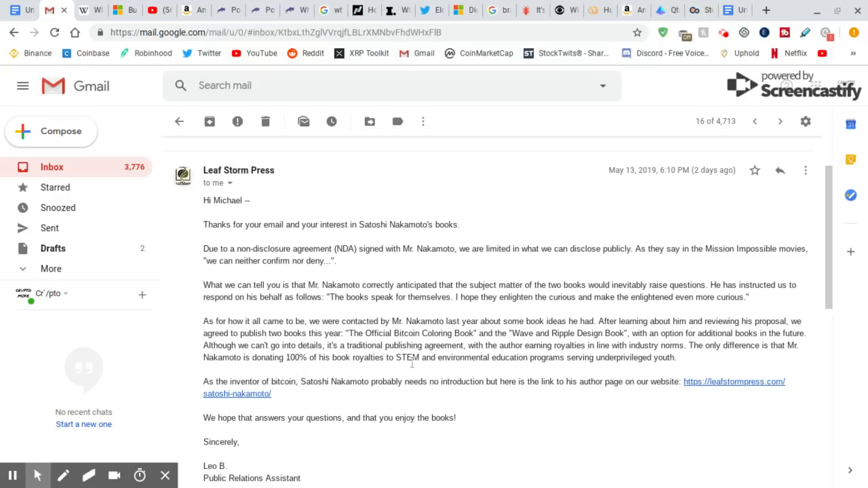
left_click(287, 359)
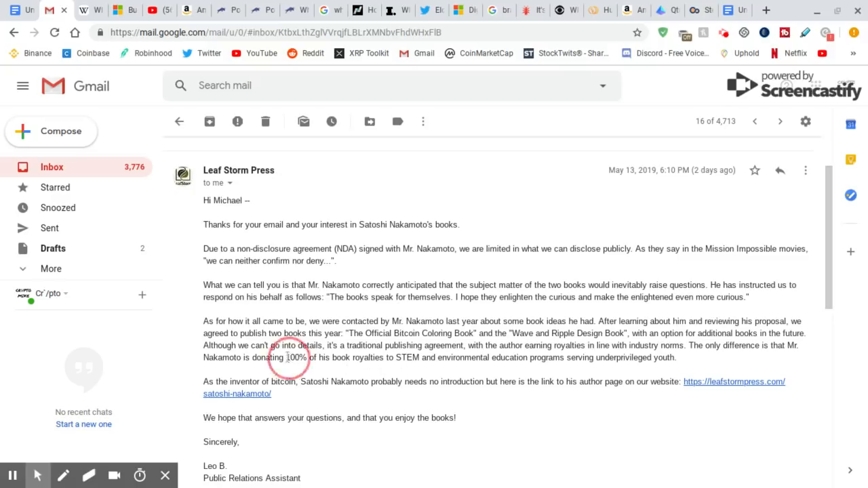
left_click_drag(285, 358, 421, 358)
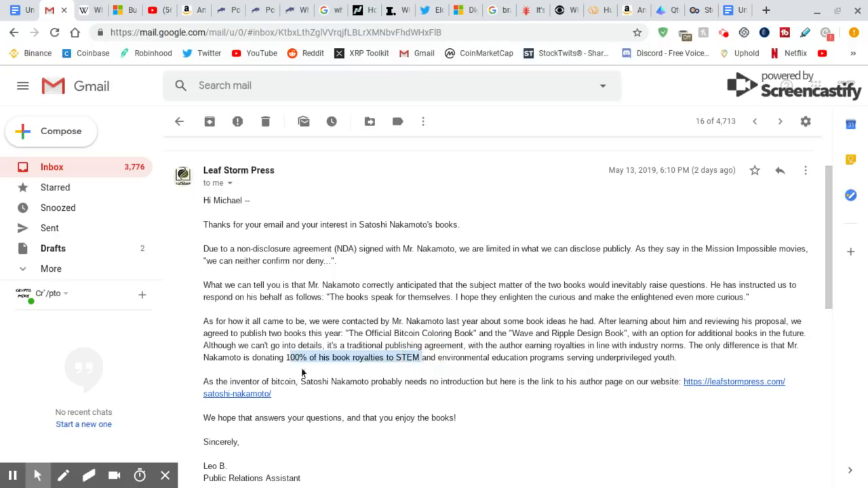
left_click(407, 358)
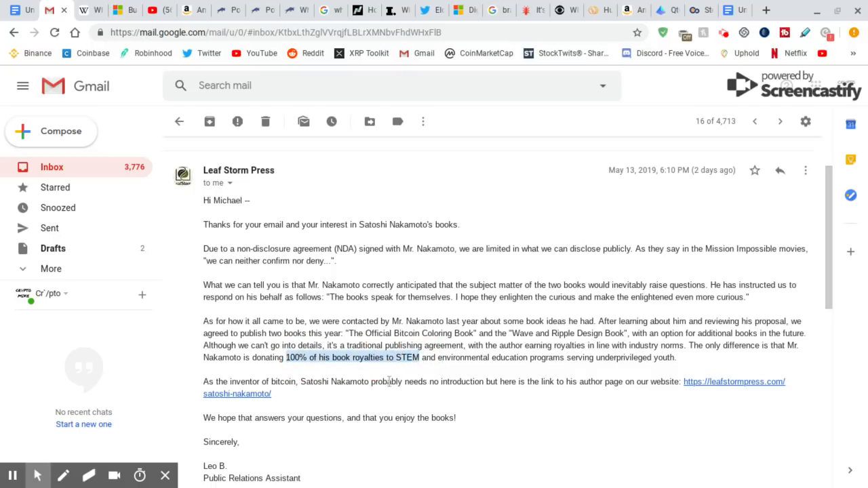
mouse_move(426, 374)
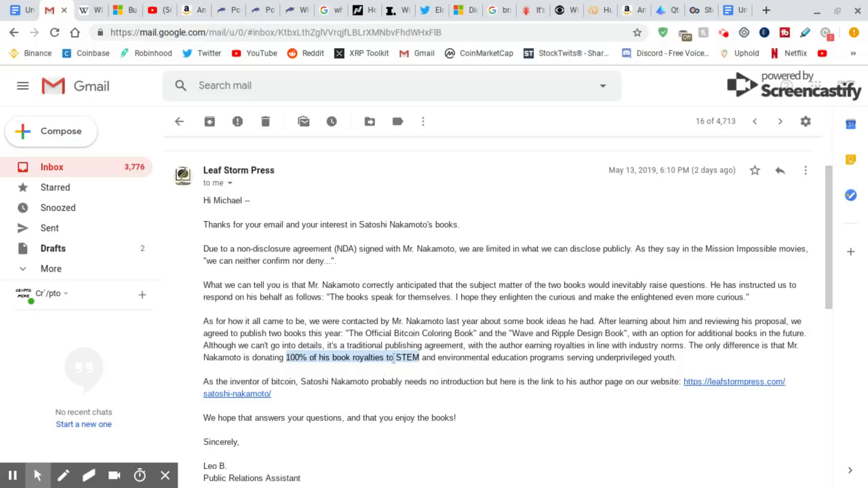
mouse_move(320, 372)
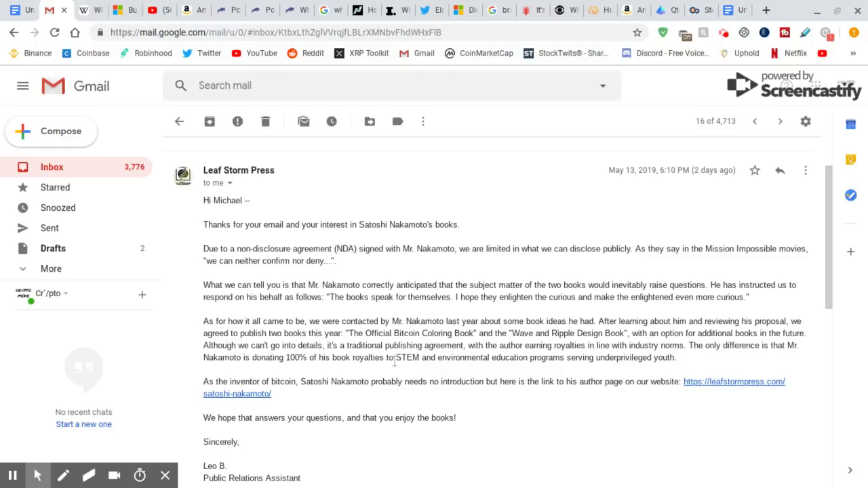
double_click(406, 358)
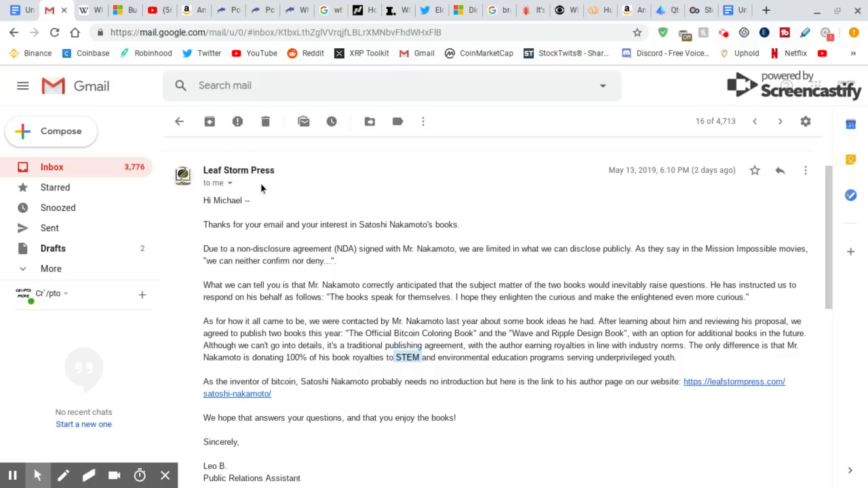
mouse_move(351, 405)
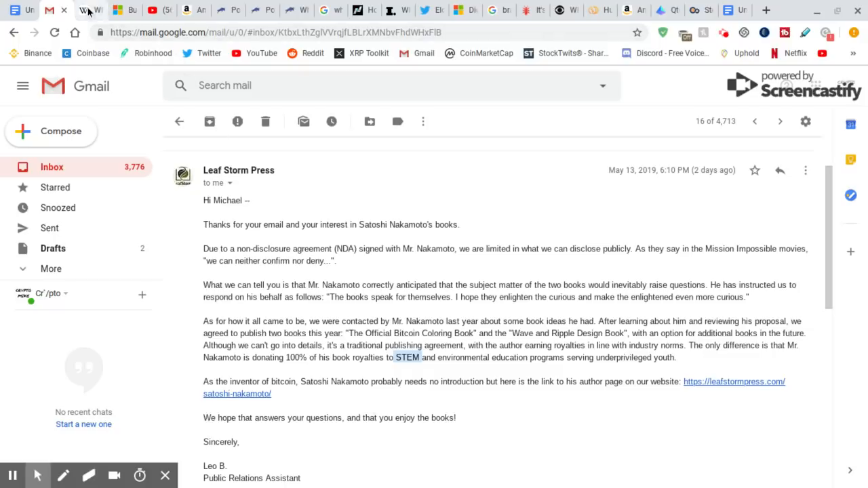
Switch to the Wikipedia WIF disambiguation page tab.
left_click(89, 10)
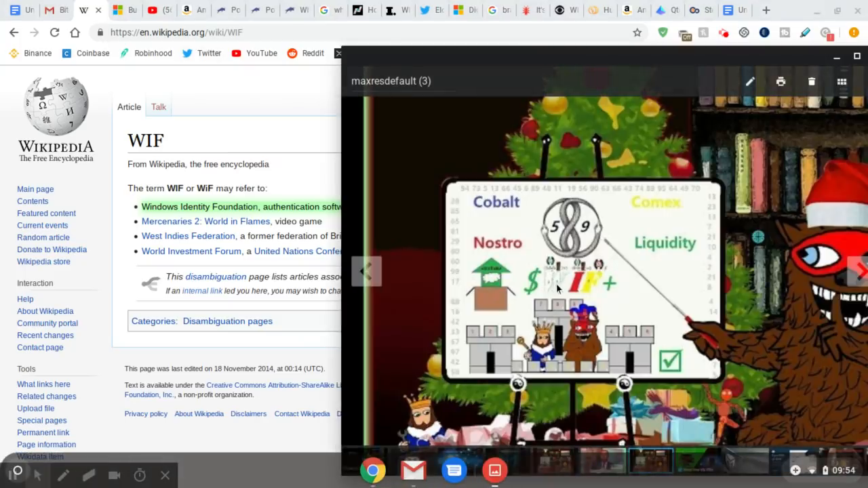
mouse_move(630, 300)
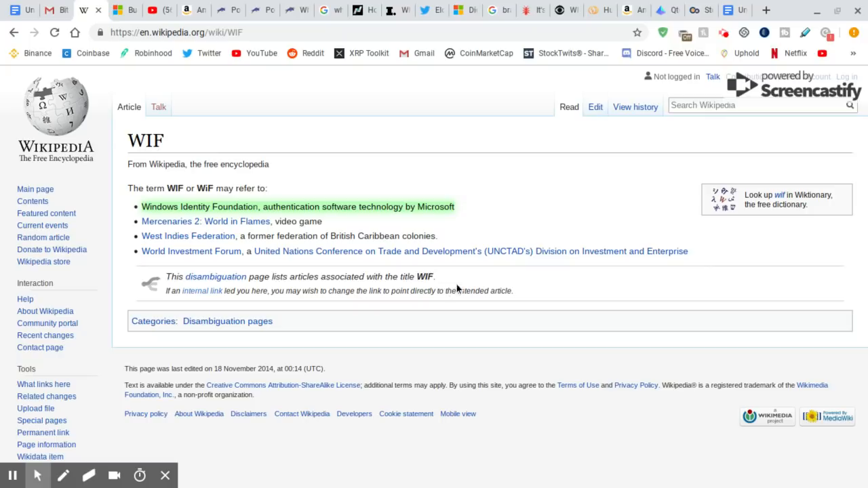
mouse_move(468, 281)
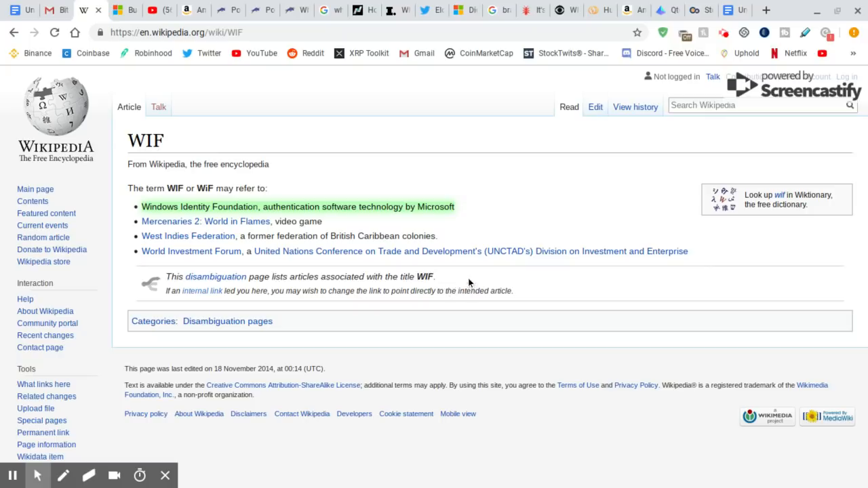
mouse_move(491, 352)
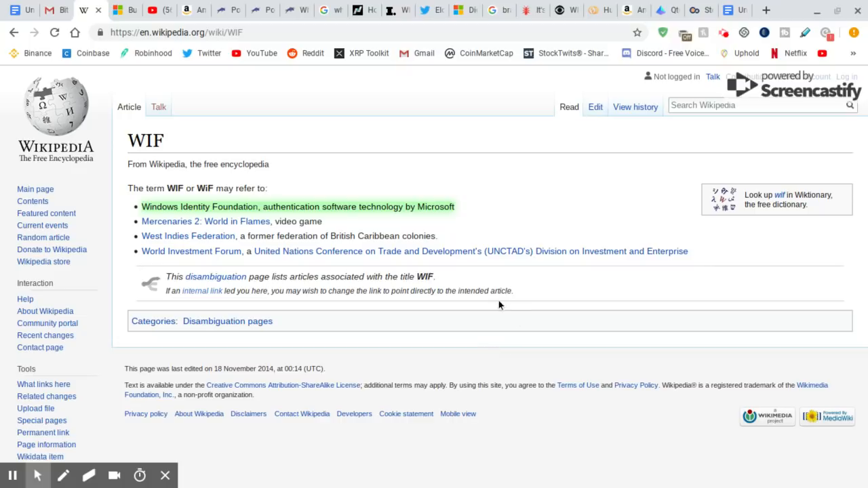
mouse_move(512, 323)
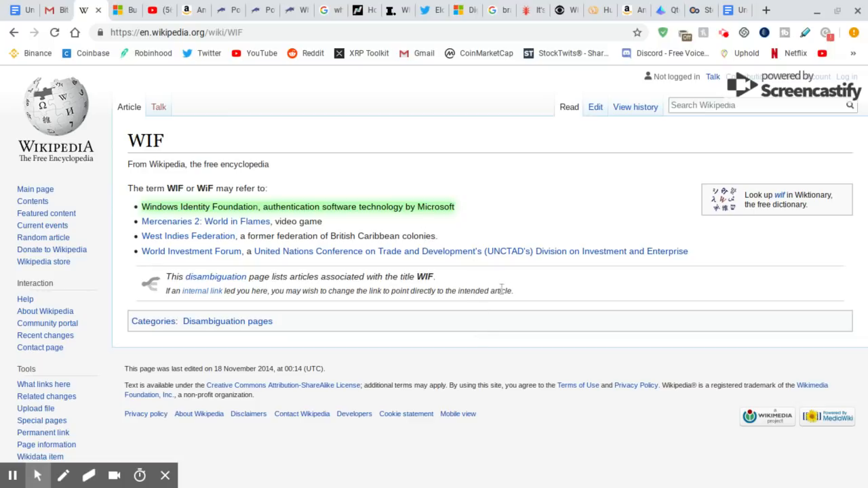
mouse_move(502, 312)
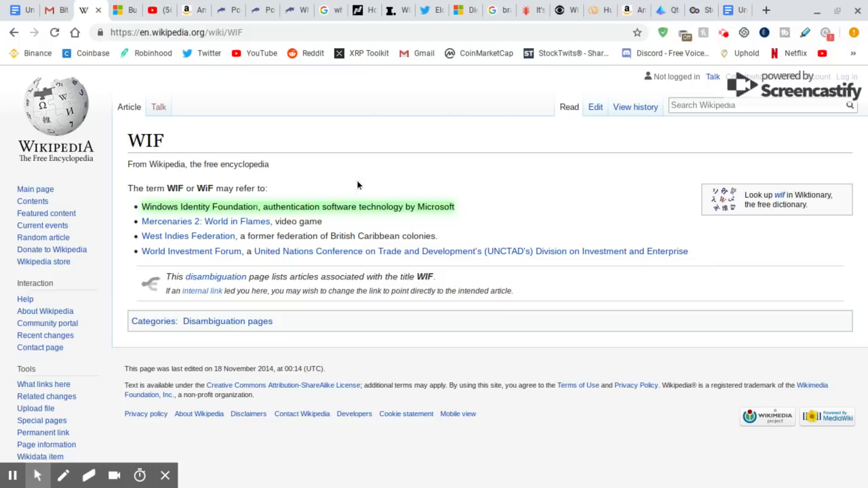
mouse_move(284, 206)
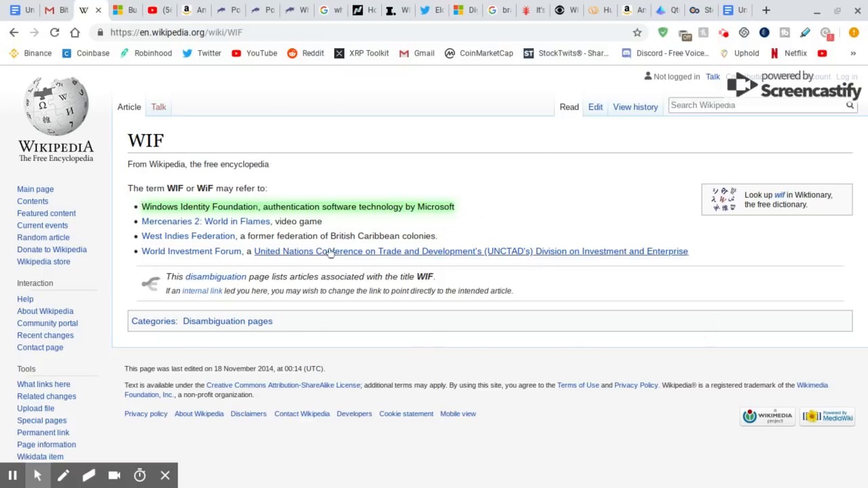
mouse_move(219, 152)
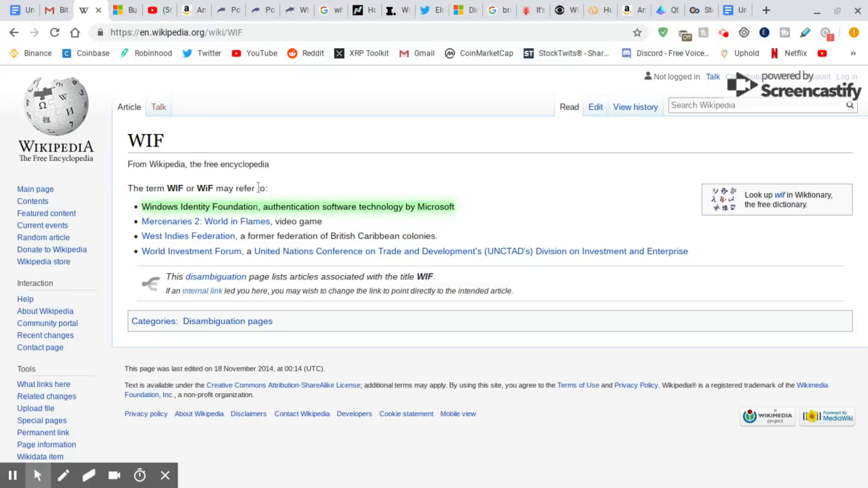
mouse_move(255, 185)
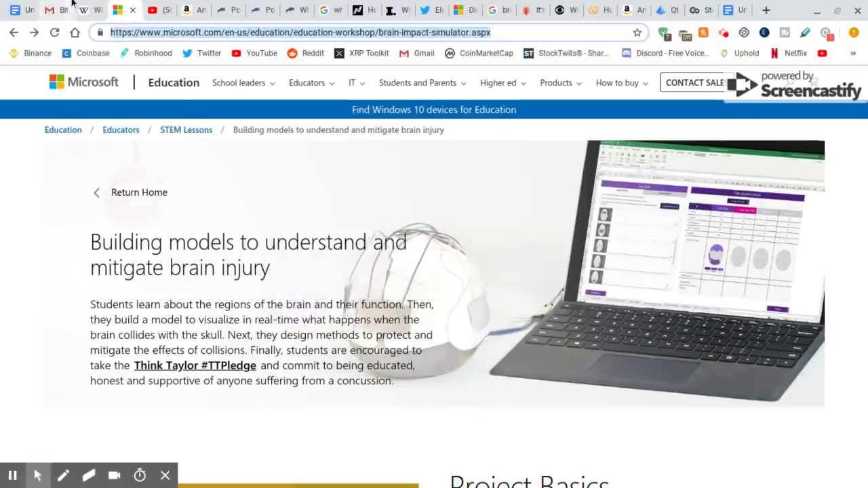
Return to the Wikipedia WIF disambiguation page tab.
left_click(89, 11)
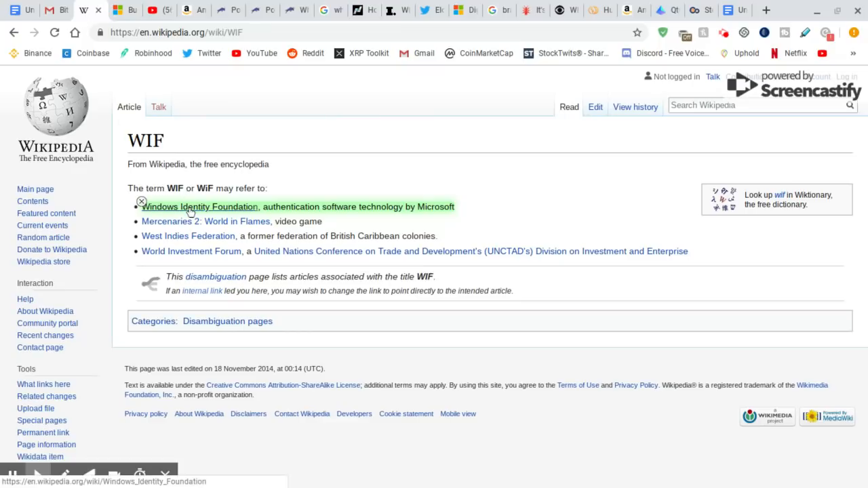
mouse_move(228, 216)
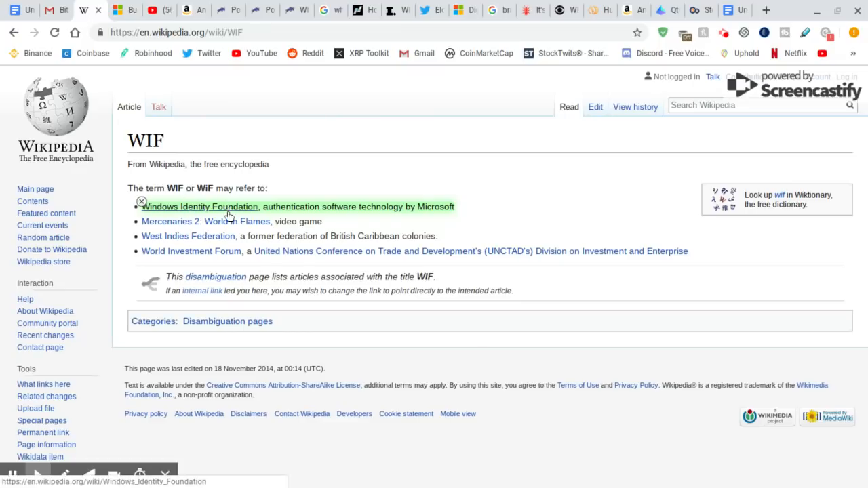
mouse_move(228, 212)
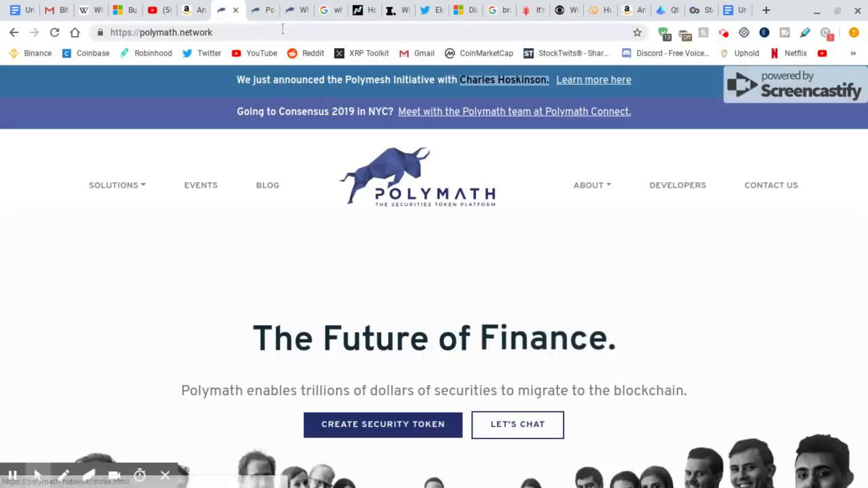
left_click(593, 79)
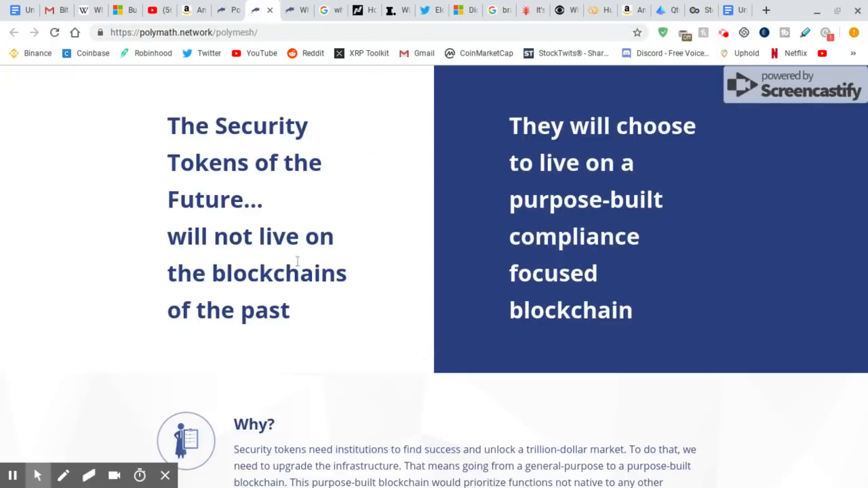
mouse_move(504, 187)
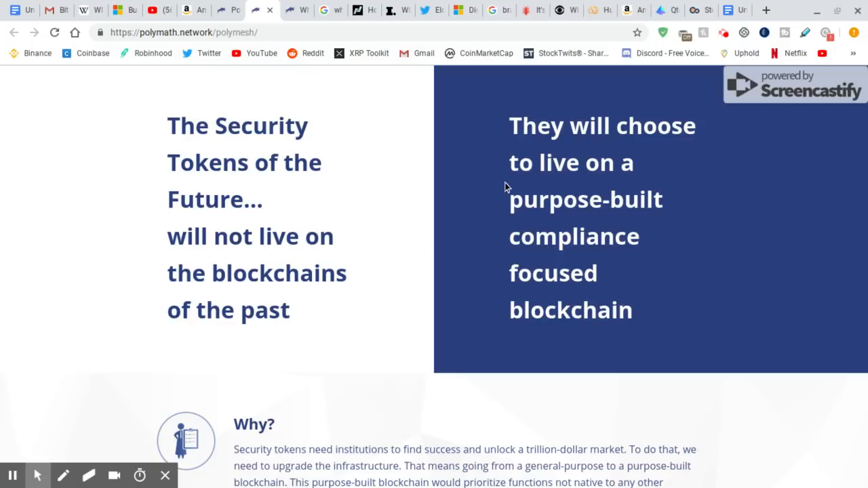
mouse_move(521, 244)
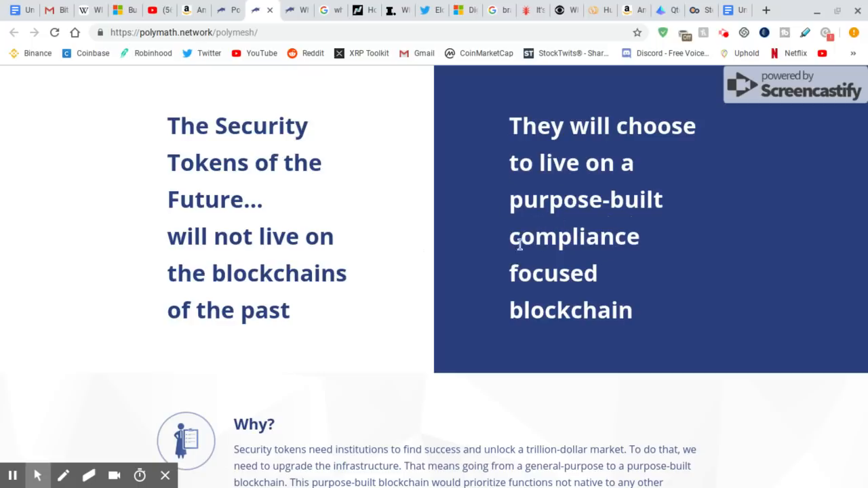
mouse_move(437, 166)
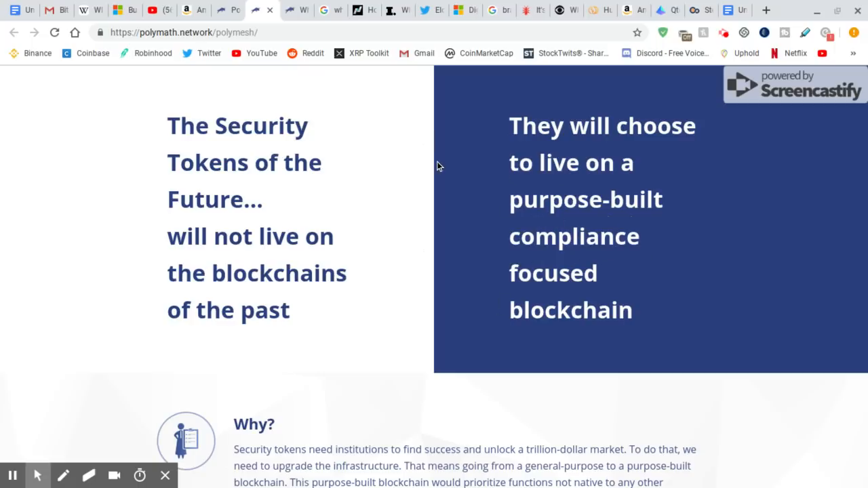
mouse_move(420, 187)
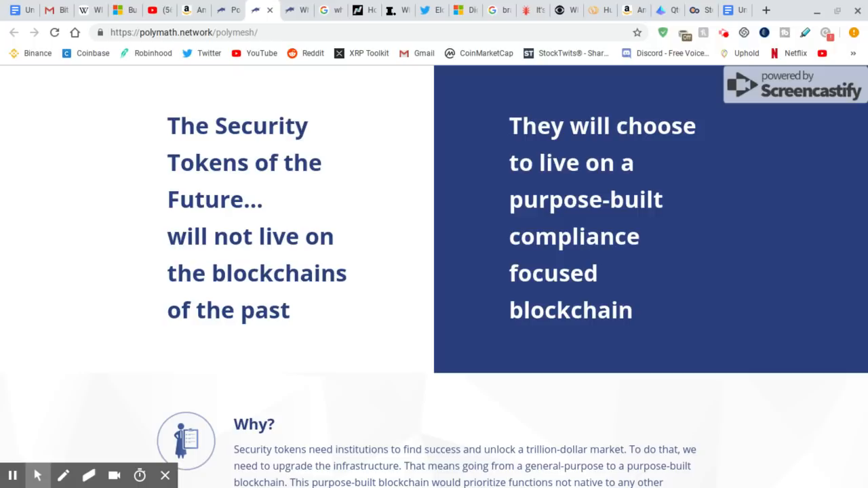
mouse_move(407, 174)
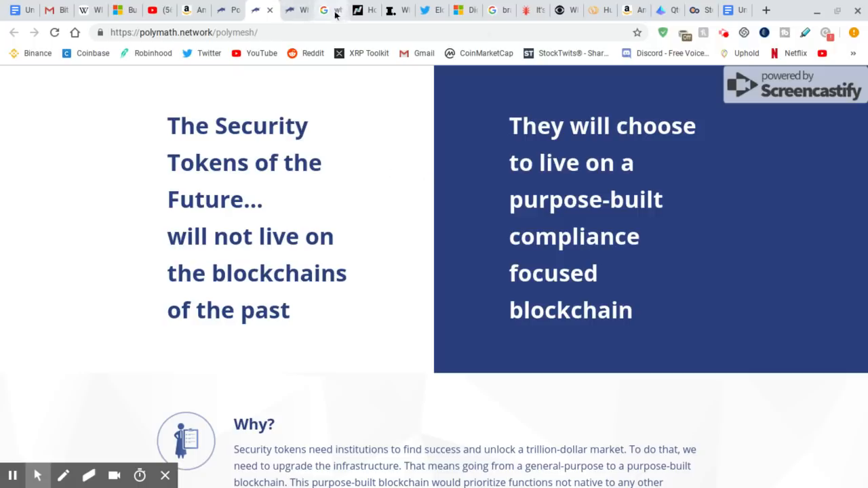
Switch to the Google search tab answering "who owns the mona lisa".
left_click(333, 11)
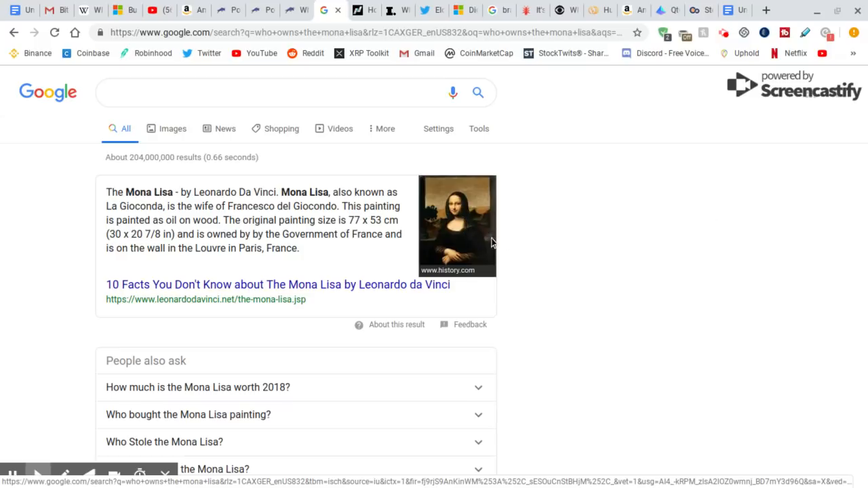
mouse_move(473, 232)
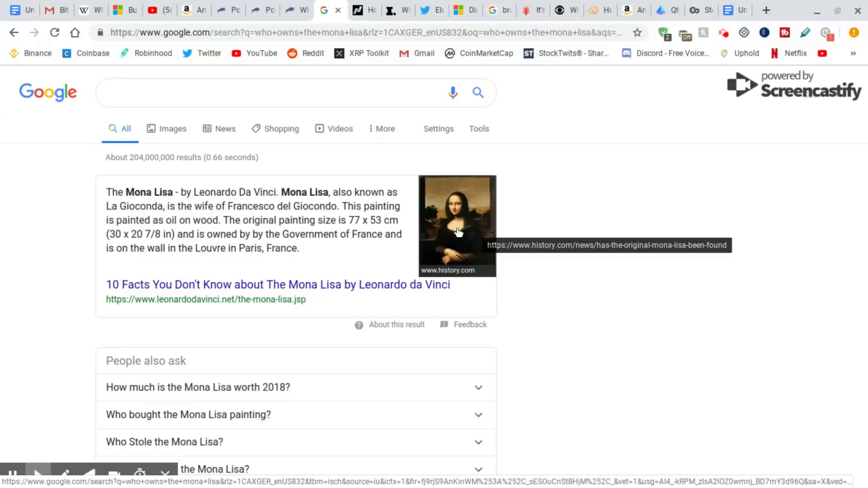
mouse_move(460, 239)
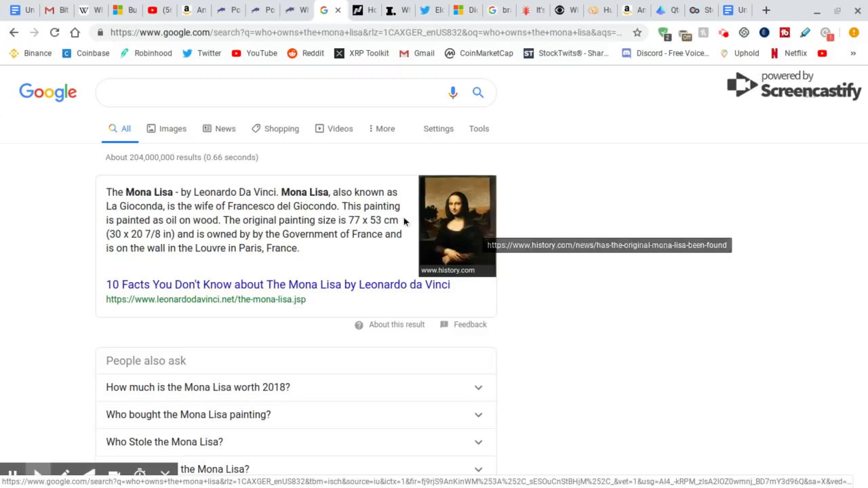
mouse_move(296, 32)
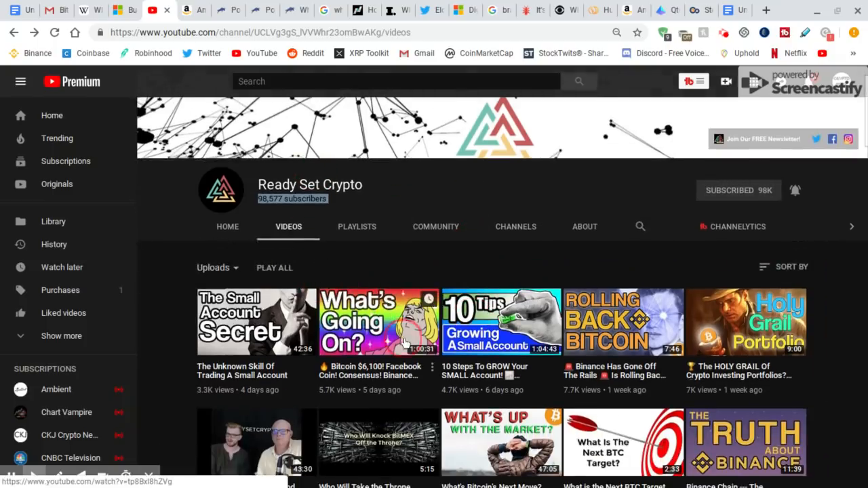
Scroll down through the Ready Set Crypto channel's uploaded videos on YouTube.
scroll("down", 3)
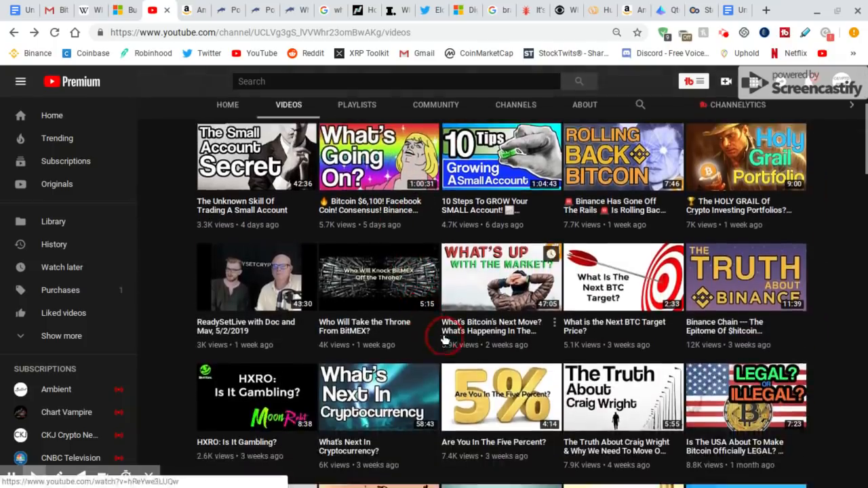
scroll("down", 3)
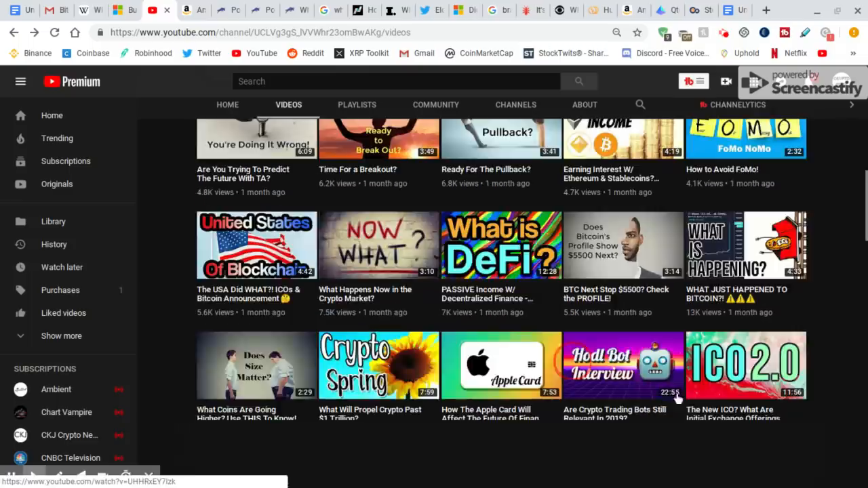
scroll("down", 3)
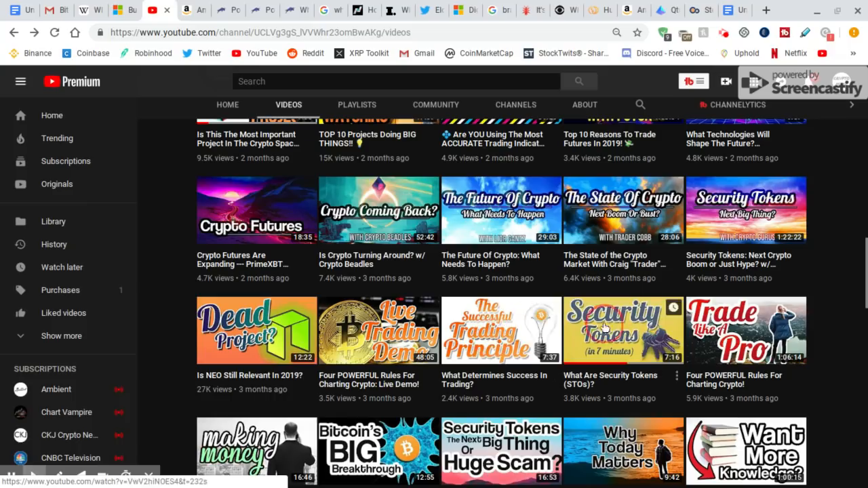
scroll("down", 3)
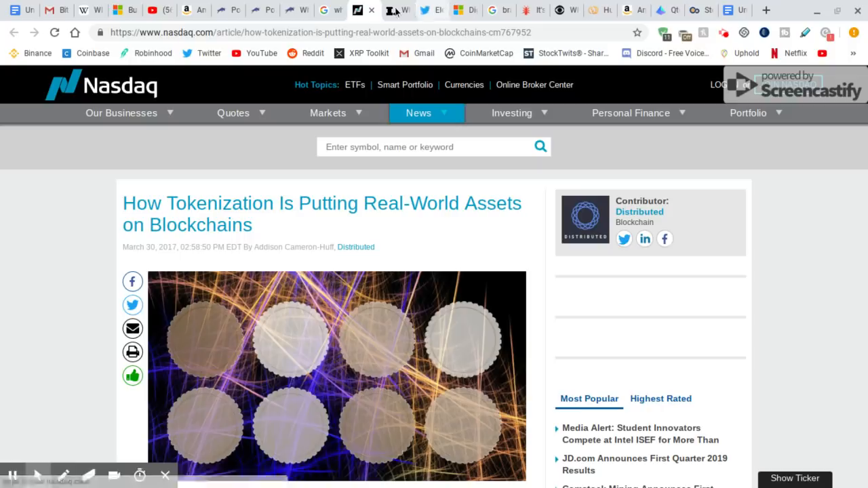
Read the Inc. article on Microsoft's OpenAI partnership down through its highlighted passages to the end.
left_click(393, 10)
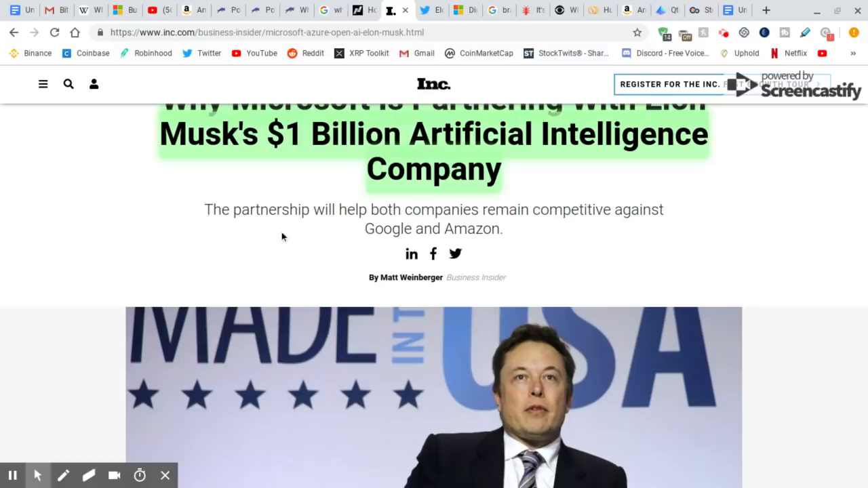
scroll("down", 3)
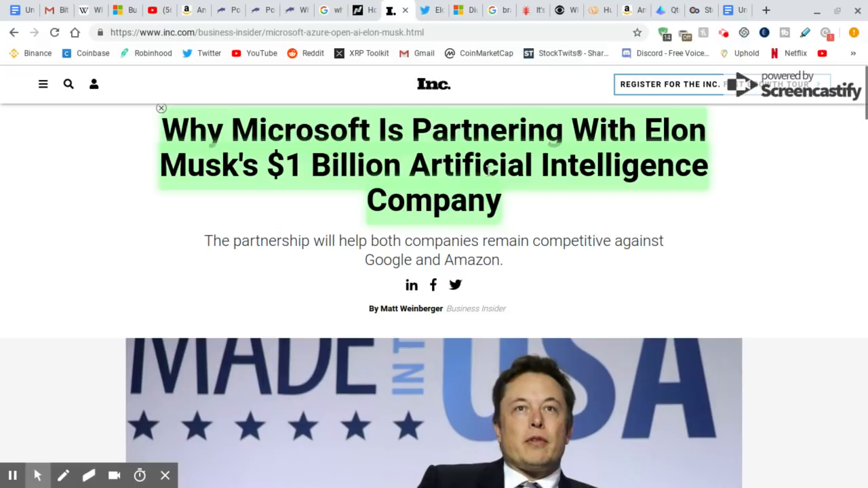
mouse_move(435, 165)
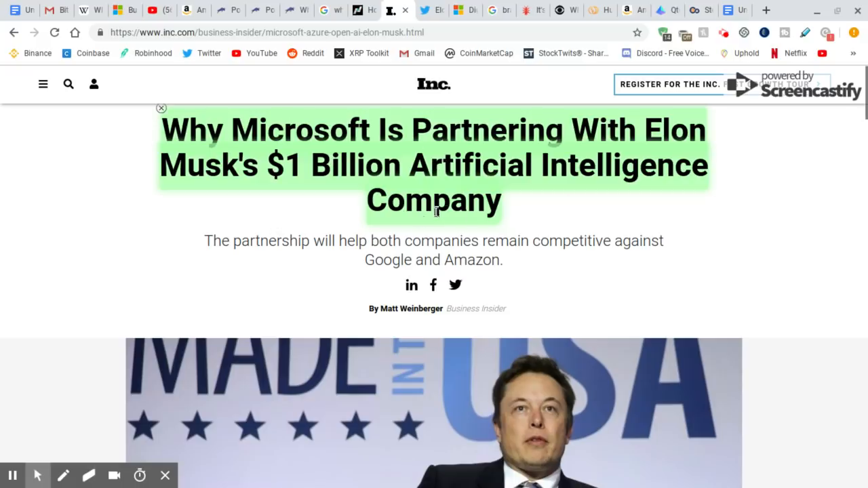
scroll("down", 3)
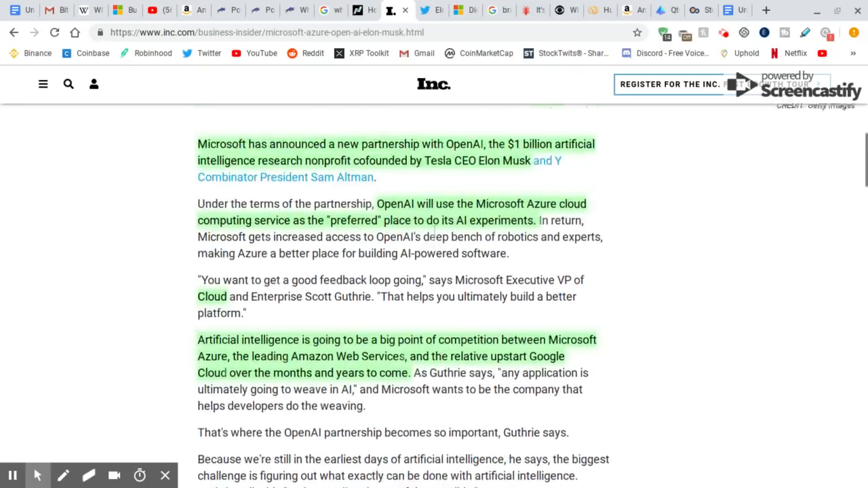
scroll("down", 3)
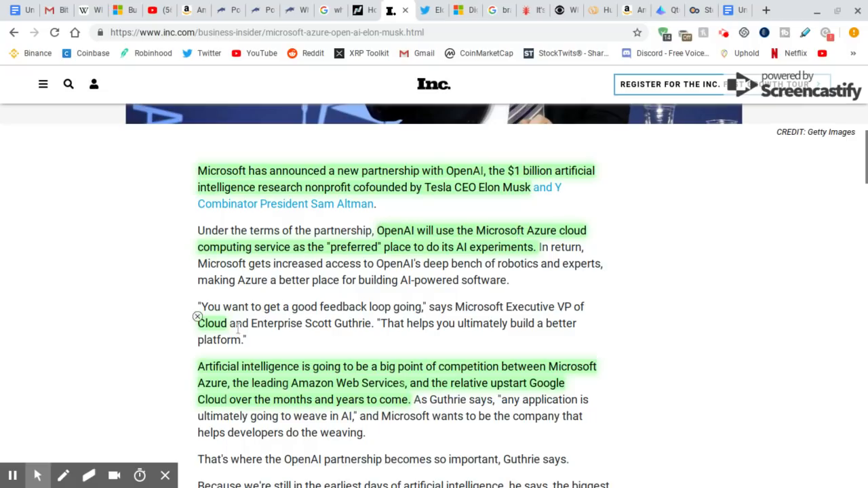
scroll("down", 3)
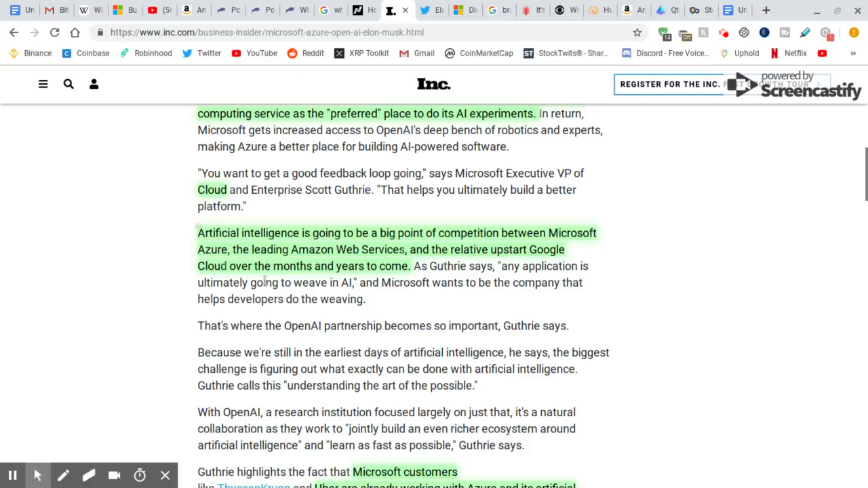
mouse_move(445, 296)
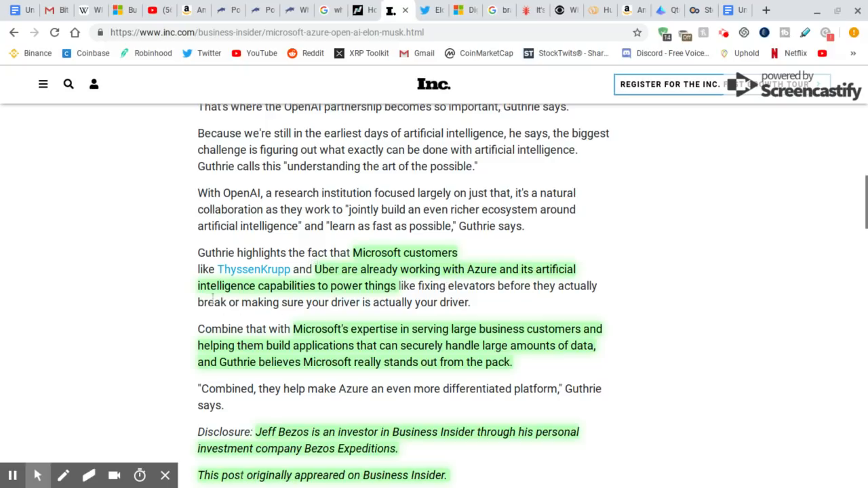
scroll("down", 3)
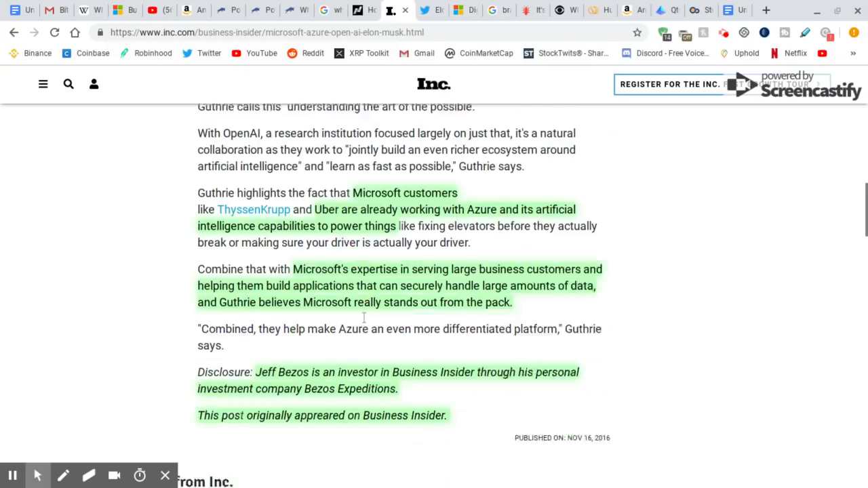
scroll("down", 3)
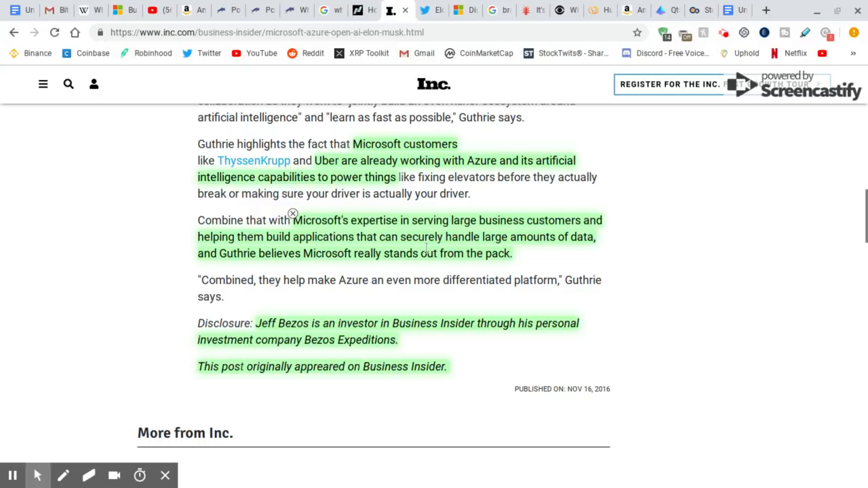
mouse_move(426, 248)
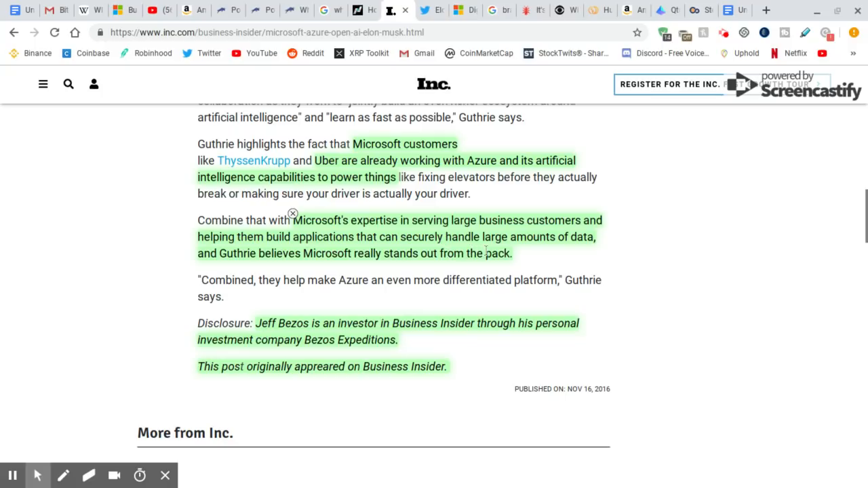
mouse_move(250, 269)
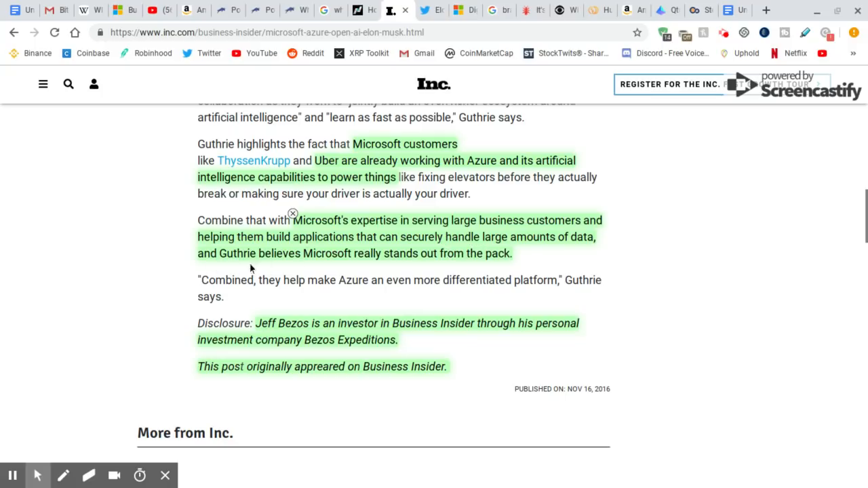
mouse_move(479, 266)
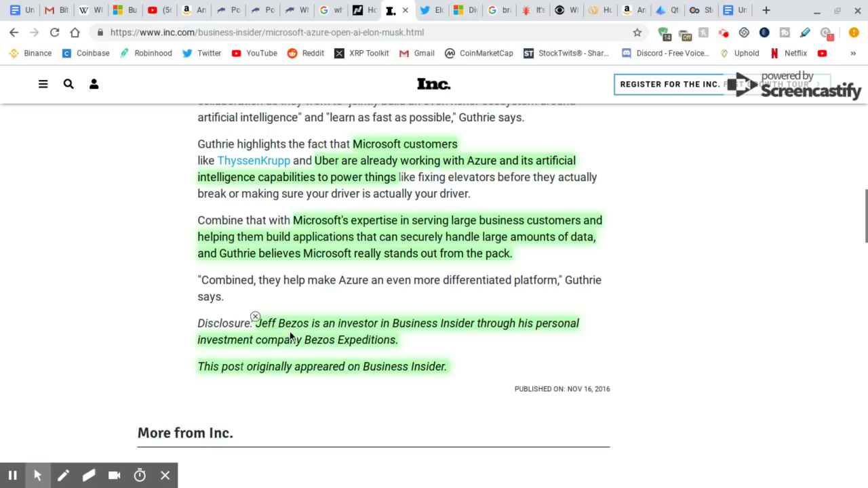
mouse_move(426, 326)
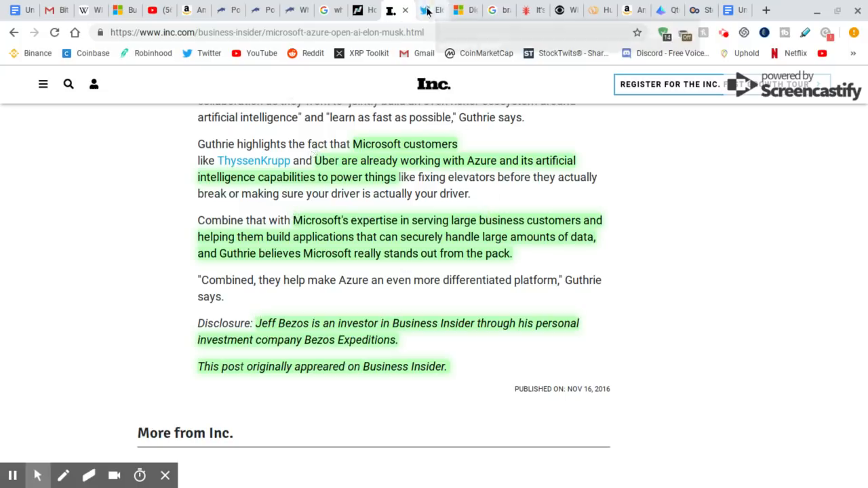
Switch to the Twitter tab with Elon Musk's tweet thanking Microsoft for Azure.
left_click(426, 11)
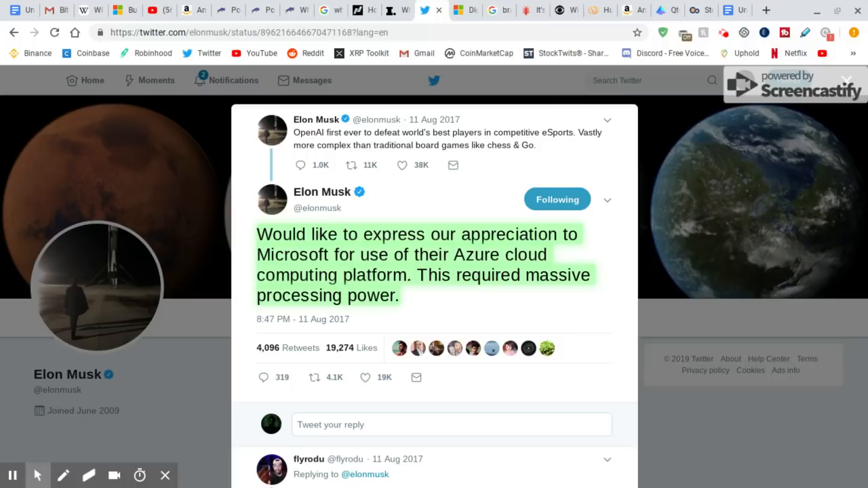
mouse_move(426, 144)
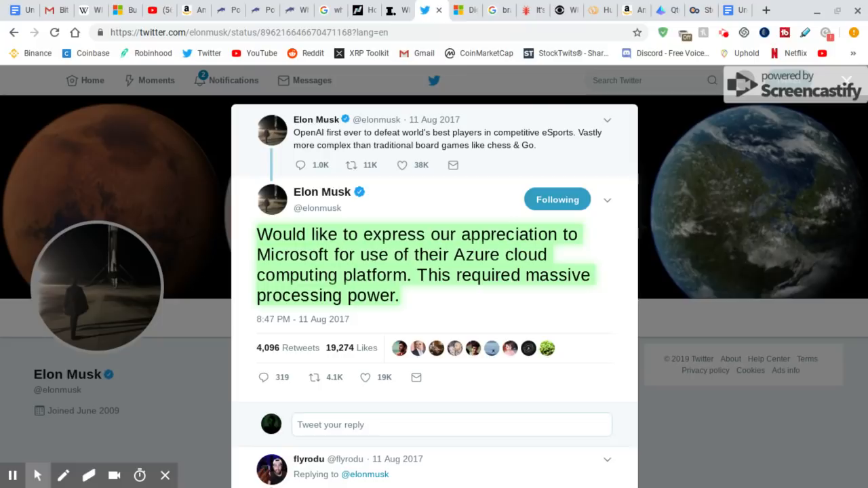
mouse_move(477, 65)
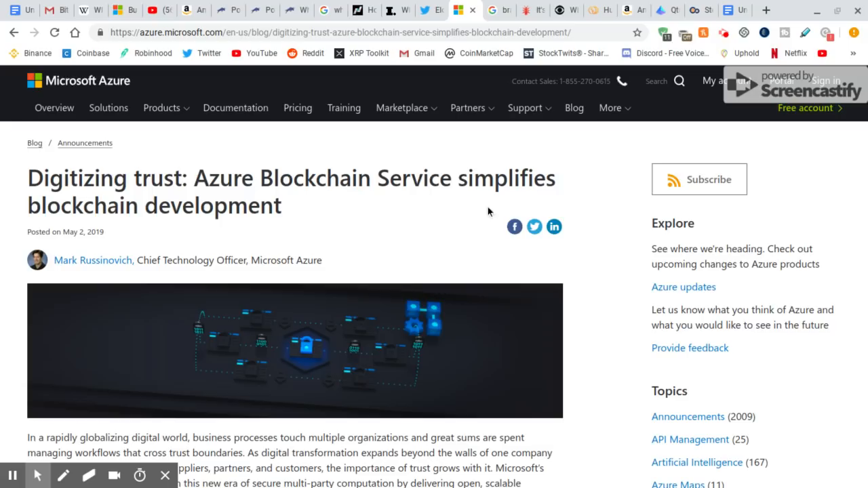
mouse_move(499, 252)
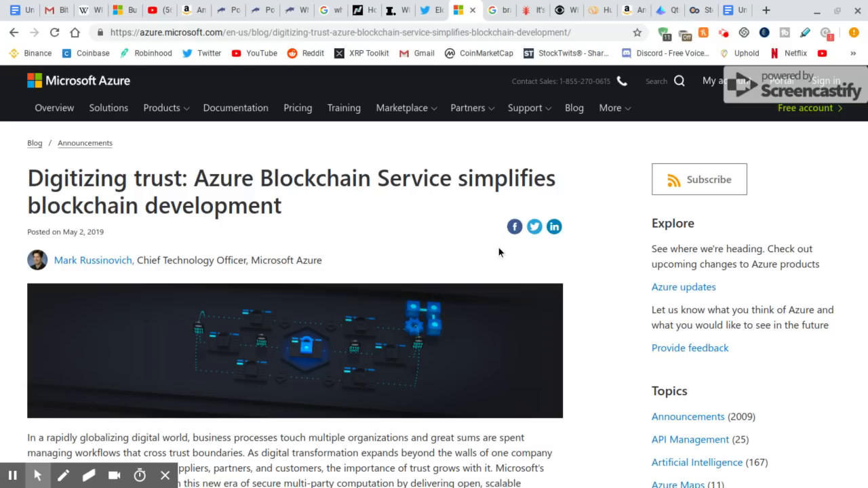
mouse_move(497, 251)
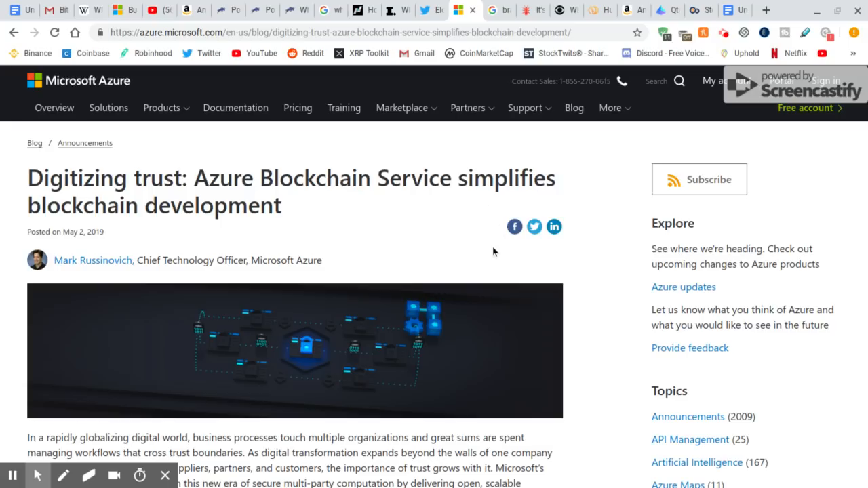
mouse_move(510, 250)
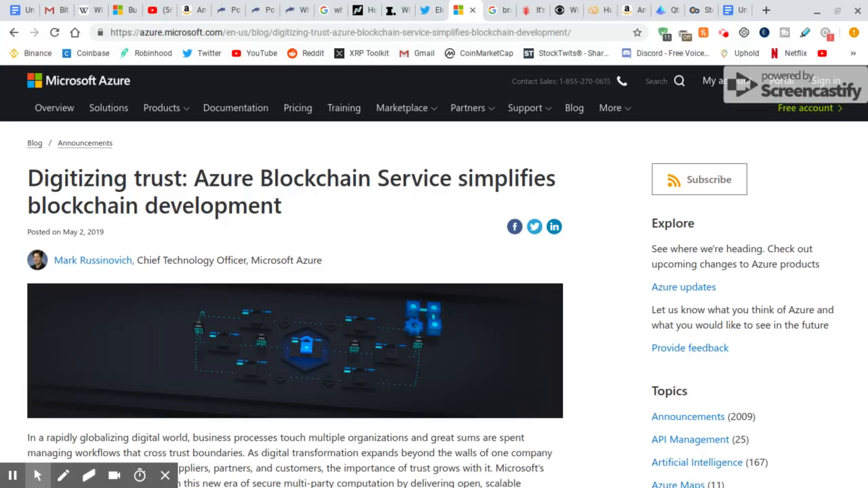
mouse_move(539, 315)
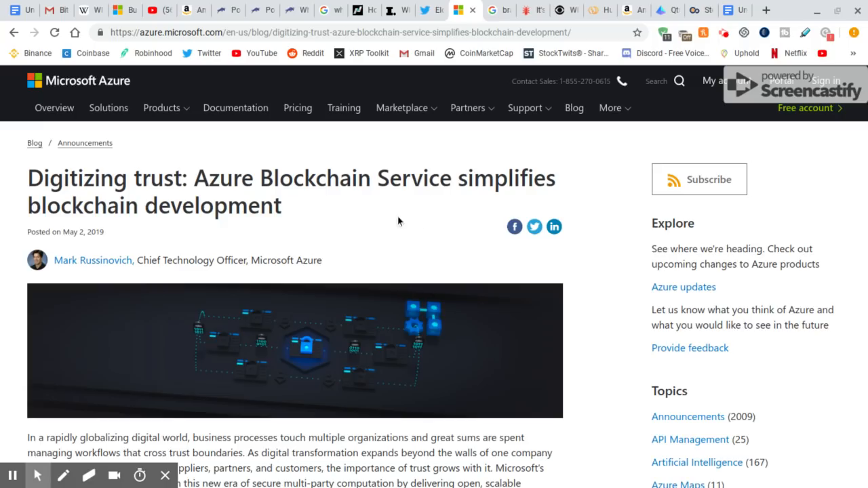
Scroll the Azure blog post to the J.P. Morgan partnership passage, then bring up the Bitcoin Coloring Book page.
scroll("down", 3)
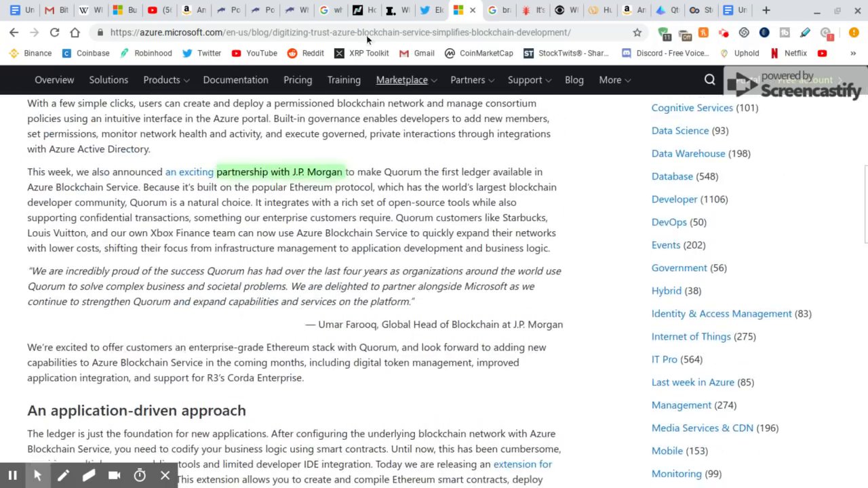
left_click(179, 11)
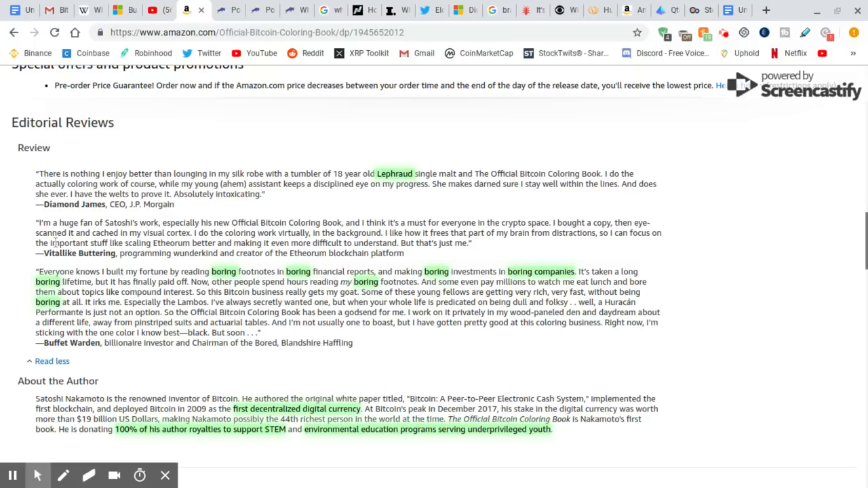
mouse_move(269, 175)
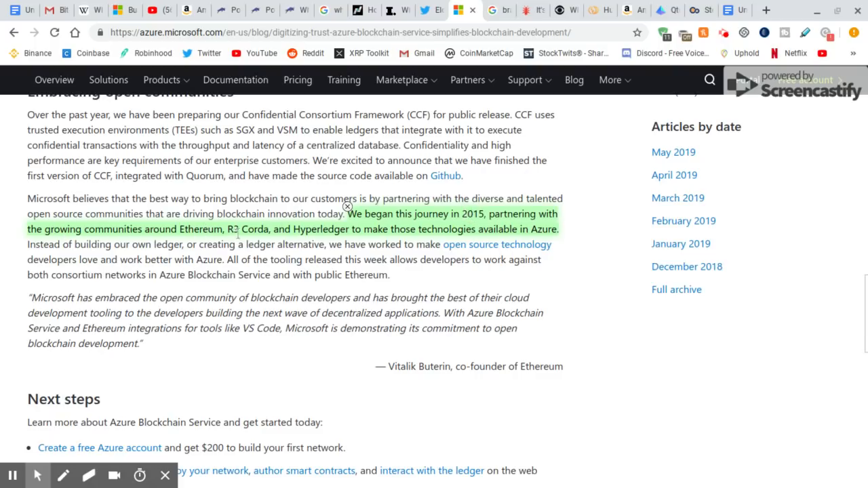
mouse_move(420, 236)
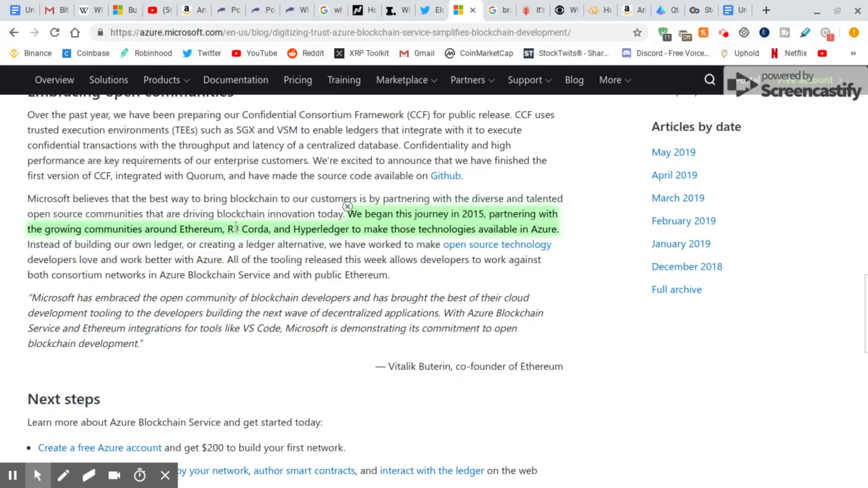
Nudge the Azure blog post up and back down around the Embracing open communities heading.
scroll("up", 3)
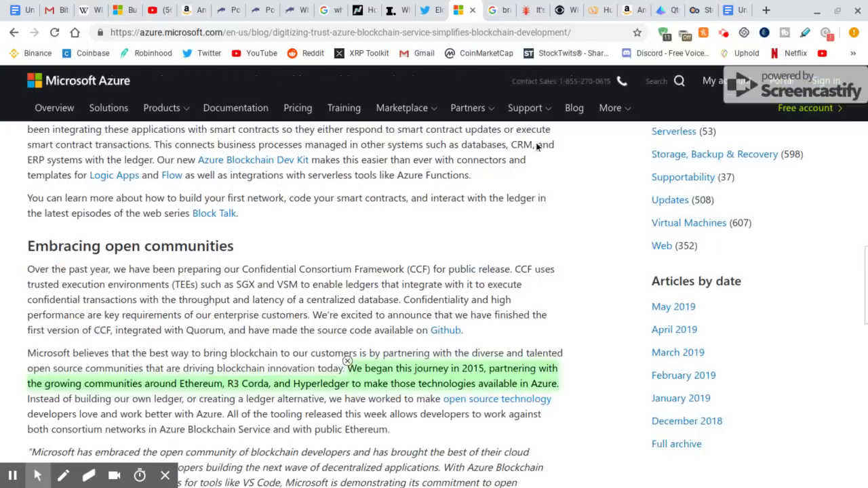
scroll("down", 3)
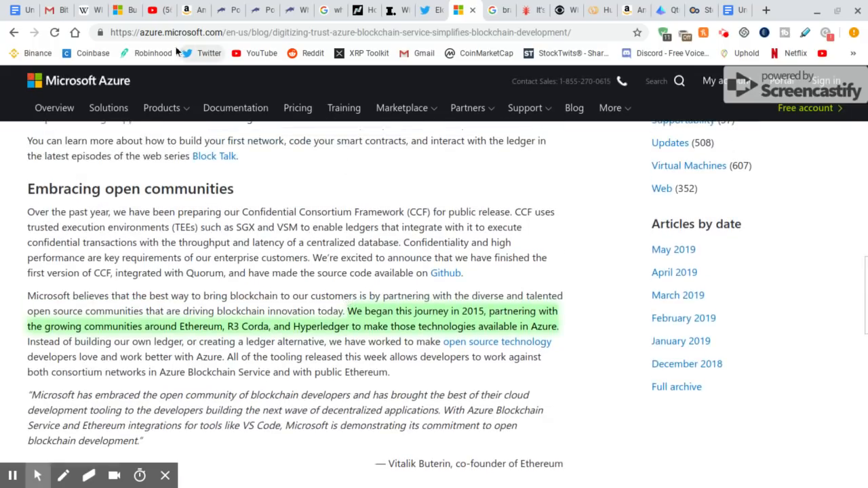
mouse_move(326, 169)
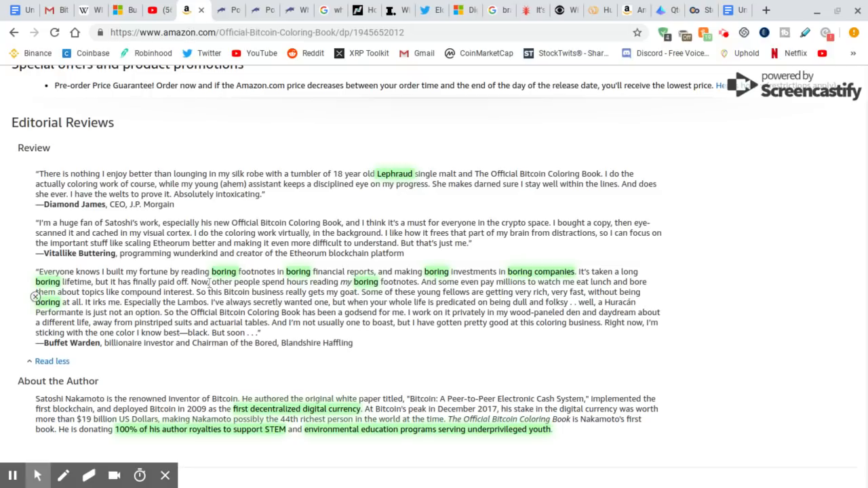
mouse_move(508, 266)
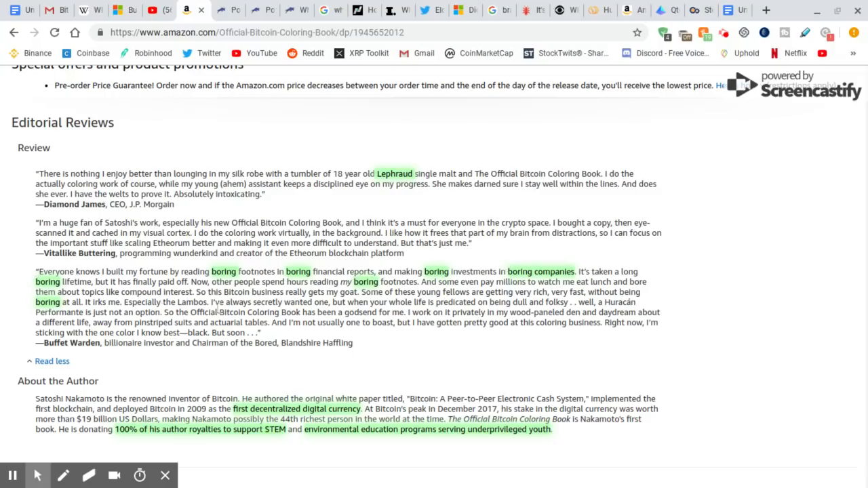
mouse_move(296, 359)
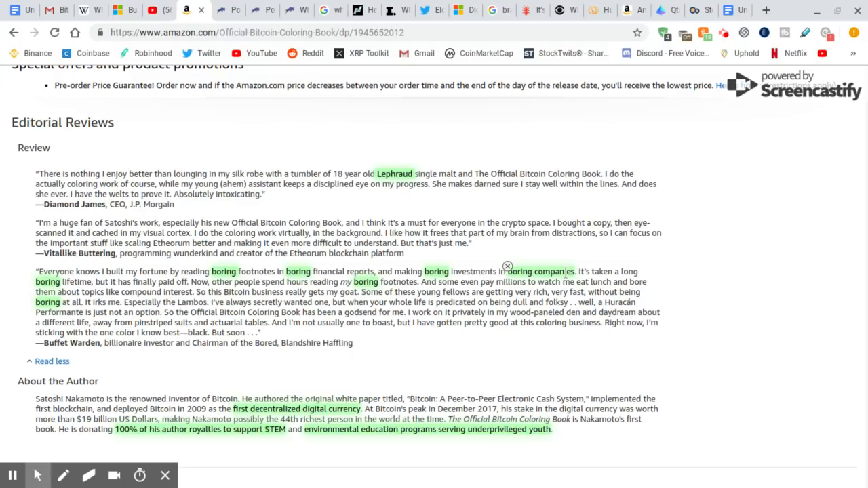
mouse_move(24, 301)
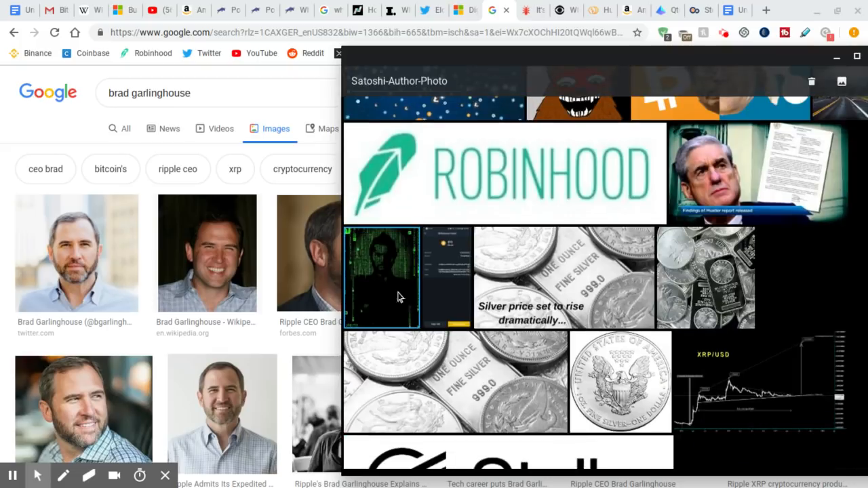
mouse_move(404, 313)
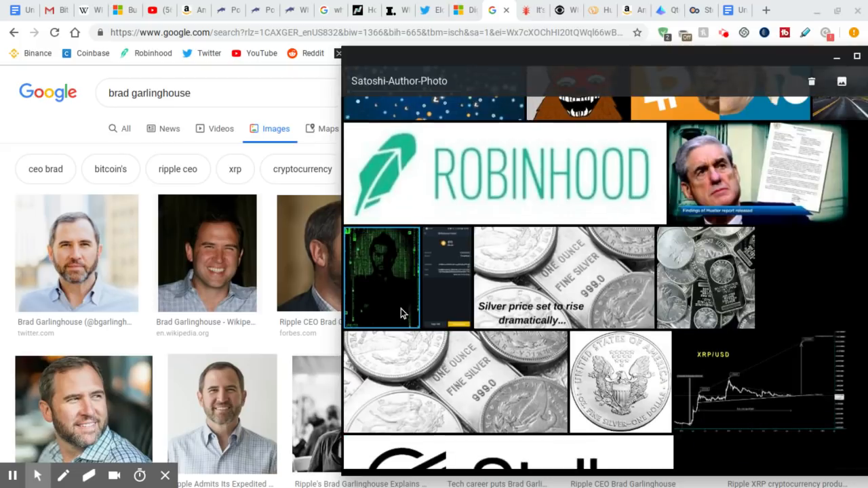
Show the green matrix-style Satoshi portrait full size and scroll the Brad Garlinghouse image results beside it.
left_click(383, 277)
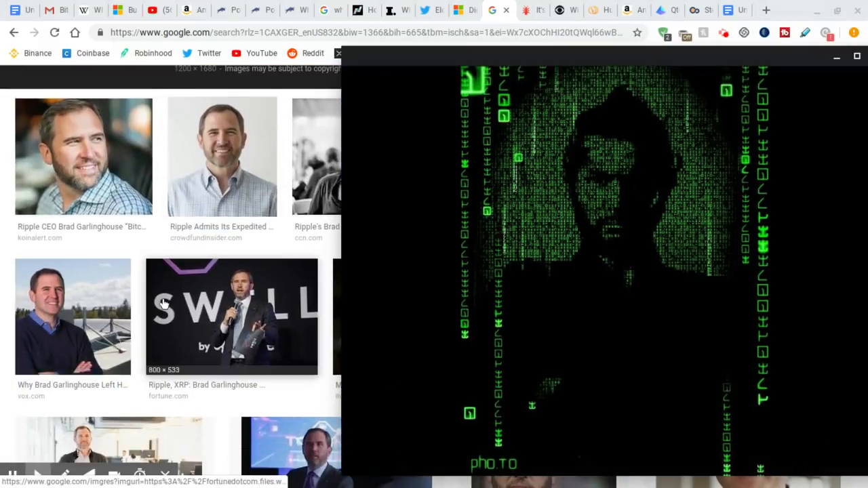
mouse_move(79, 170)
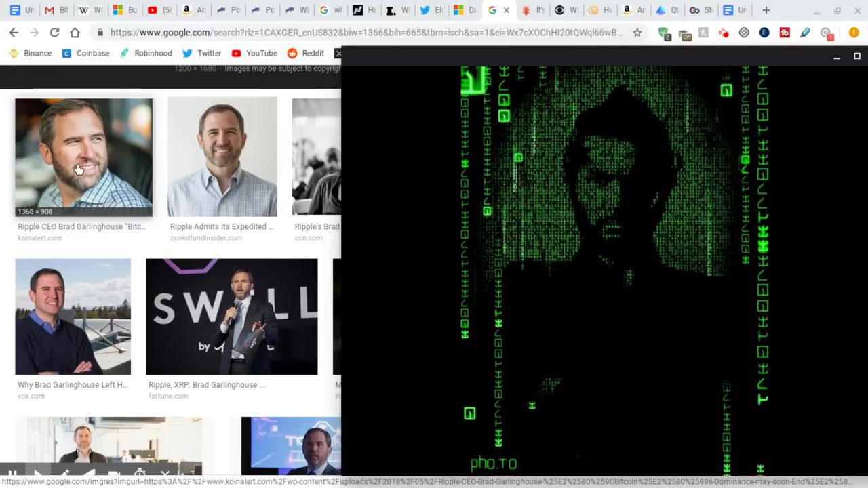
mouse_move(575, 185)
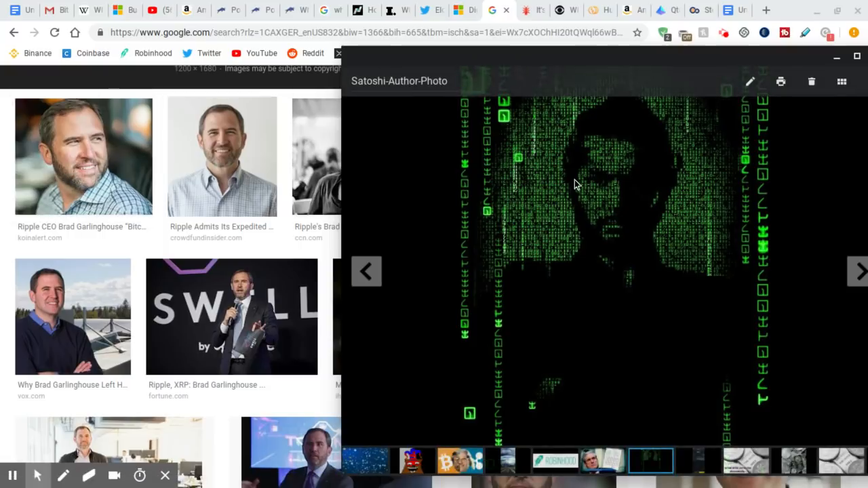
mouse_move(578, 175)
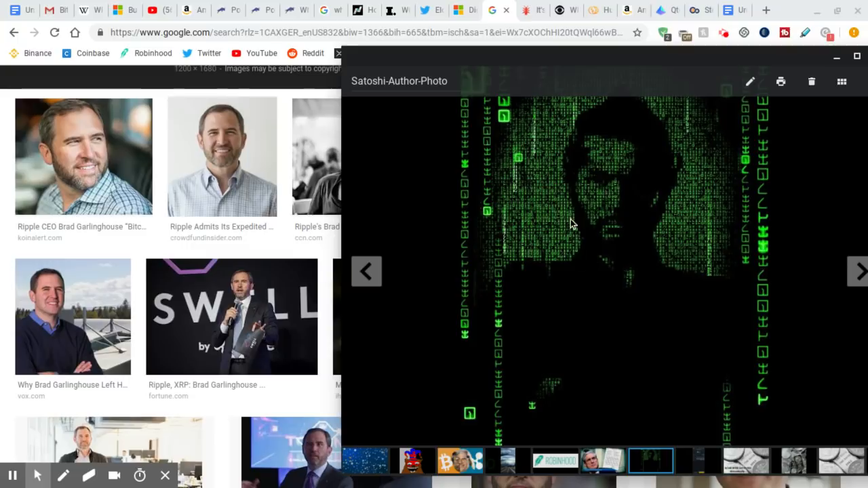
mouse_move(597, 160)
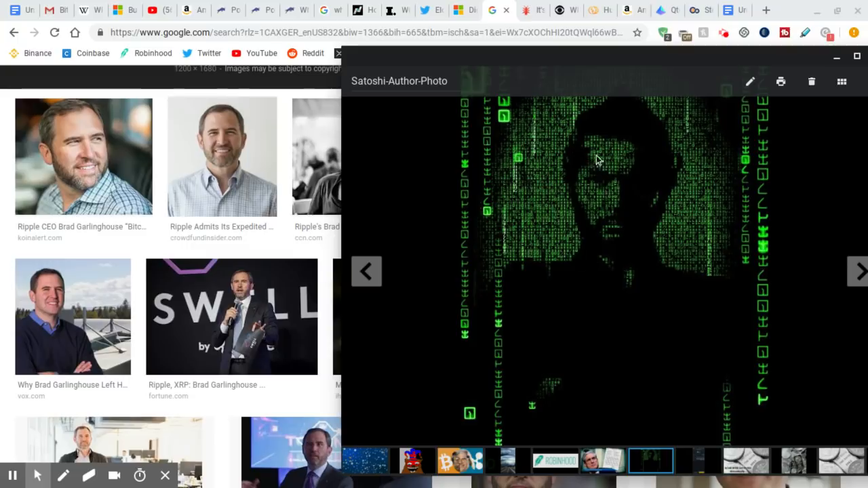
mouse_move(676, 250)
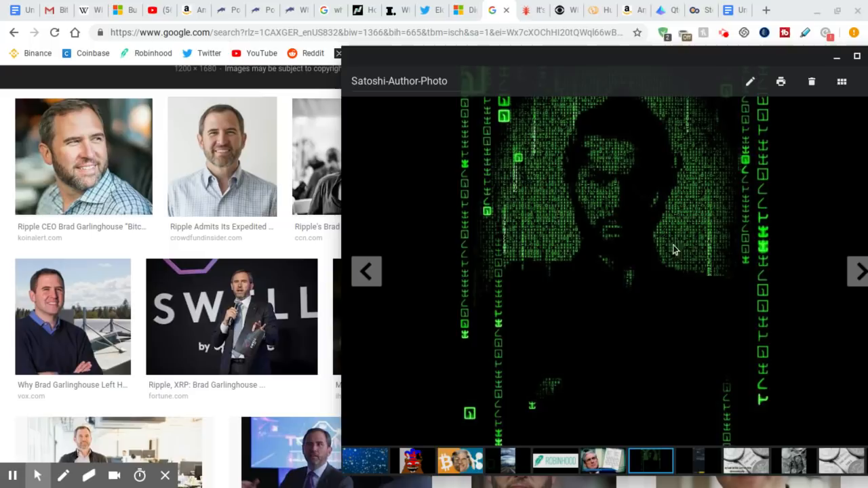
mouse_move(646, 217)
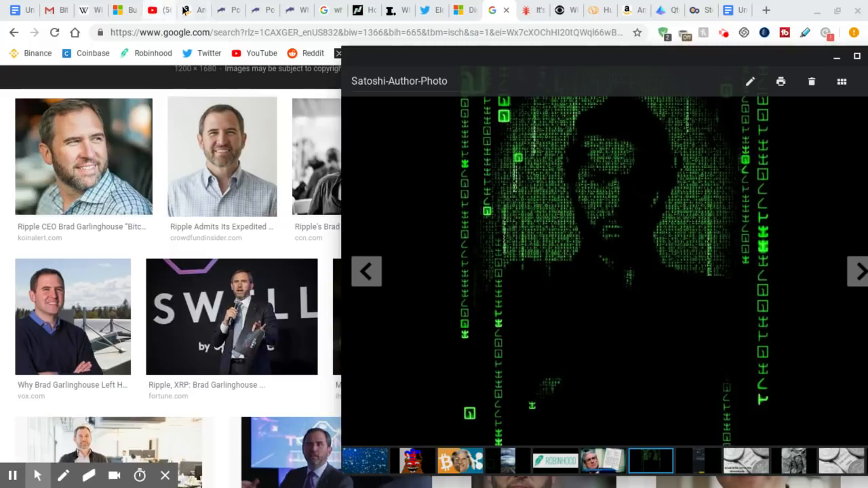
mouse_move(581, 157)
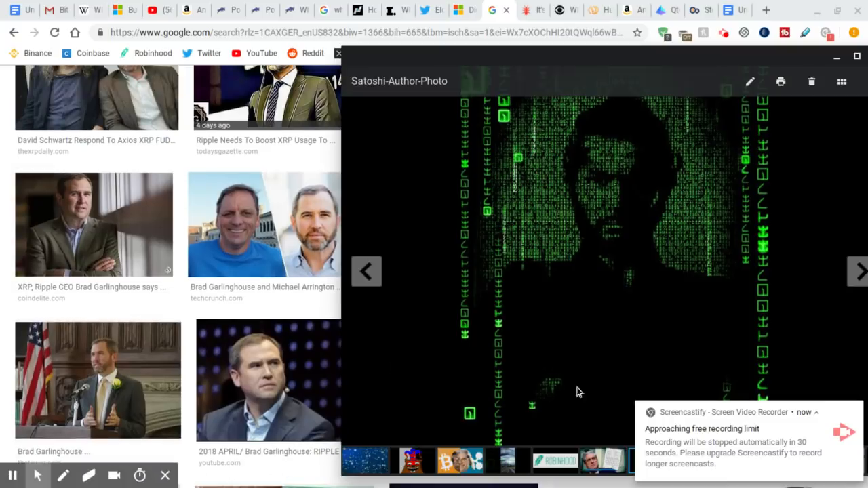
scroll("down", 3)
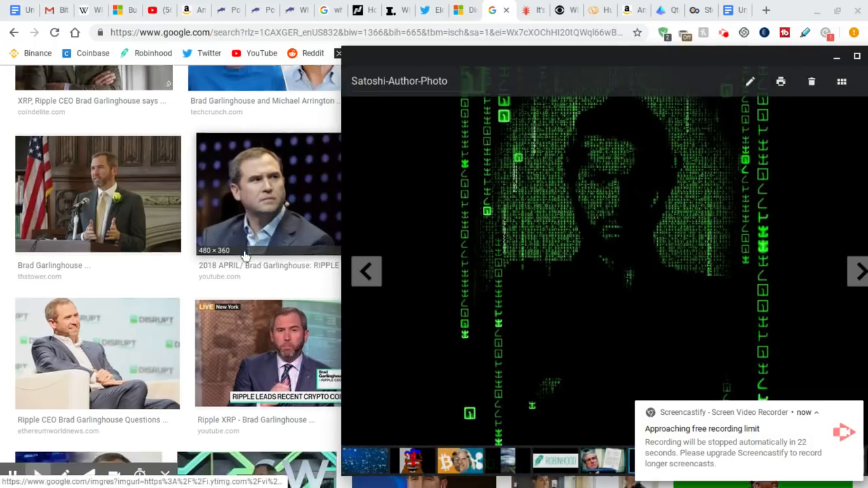
scroll("down", 3)
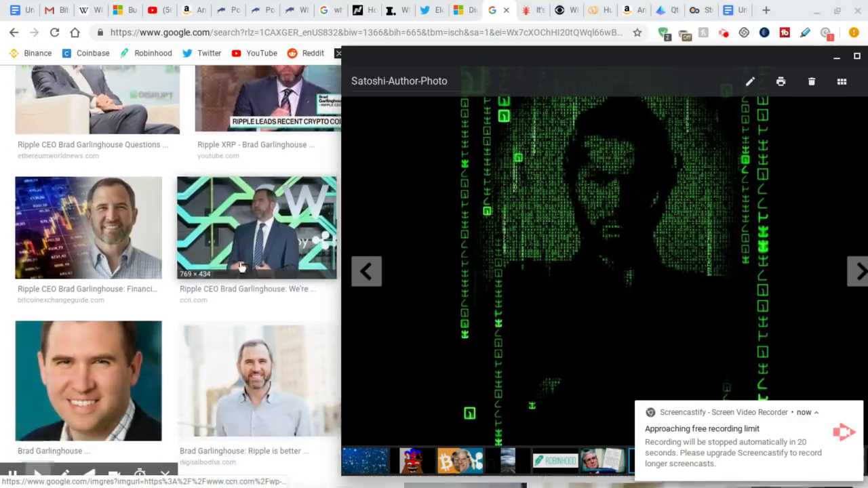
scroll("down", 3)
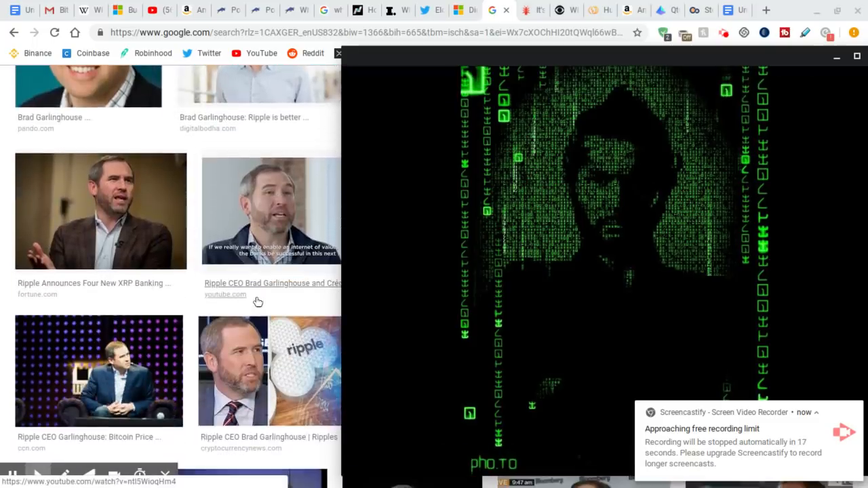
scroll("down", 3)
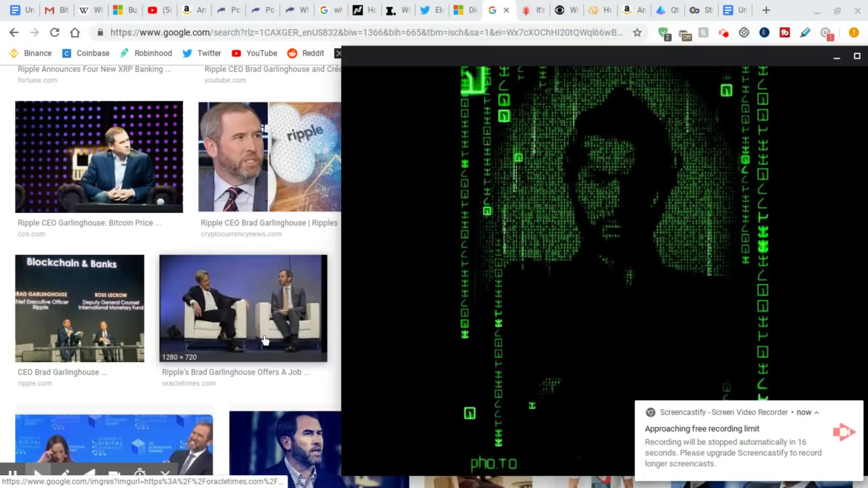
scroll("down", 3)
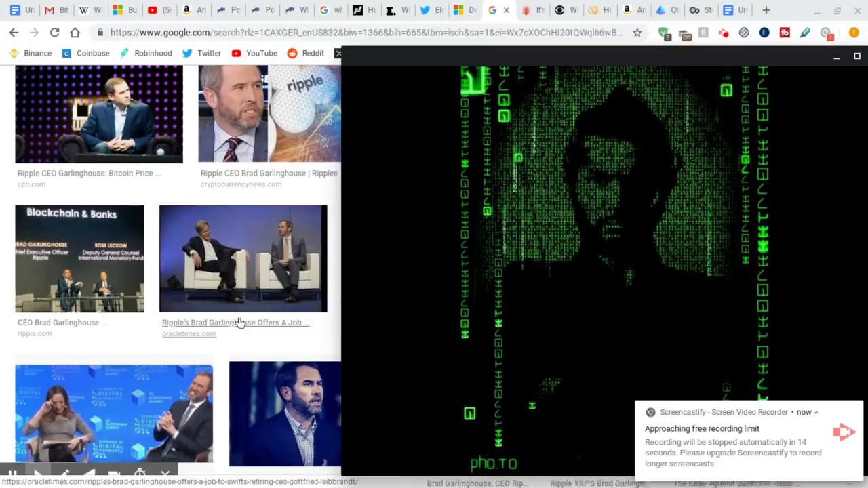
scroll("down", 3)
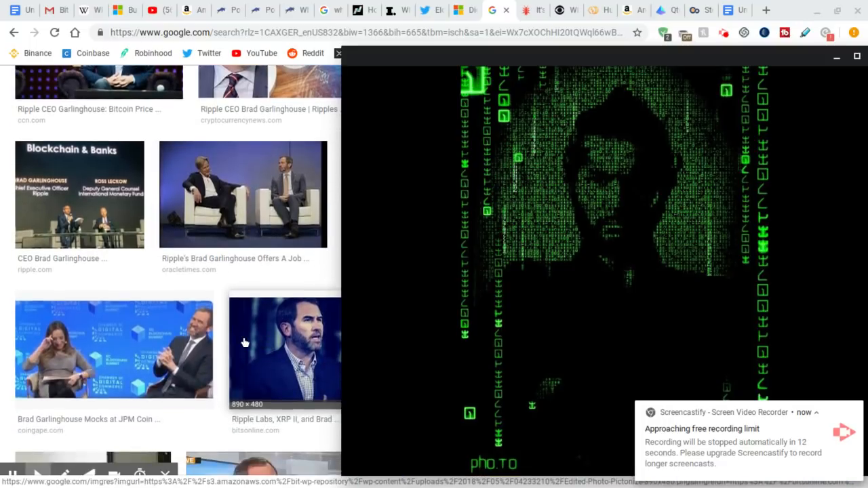